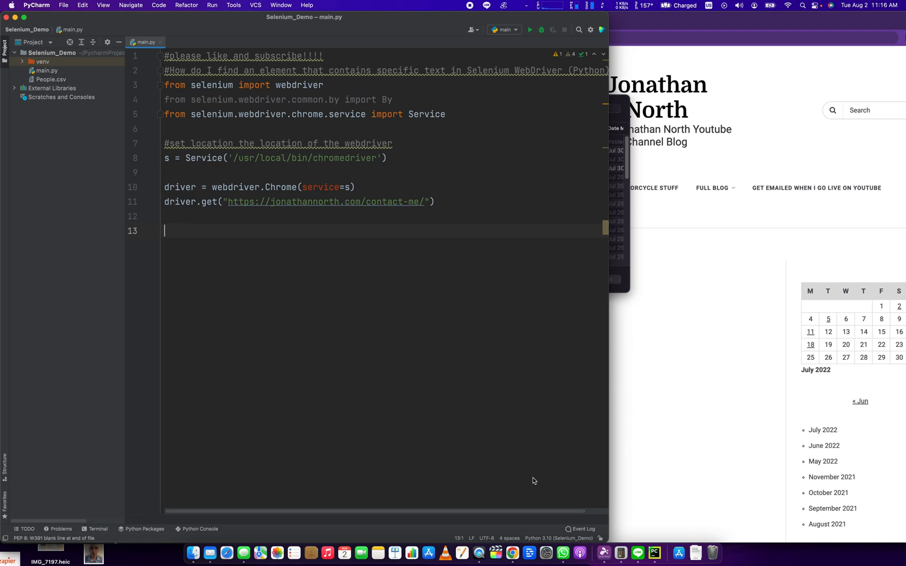
pyautogui.moveTo(403, 15)
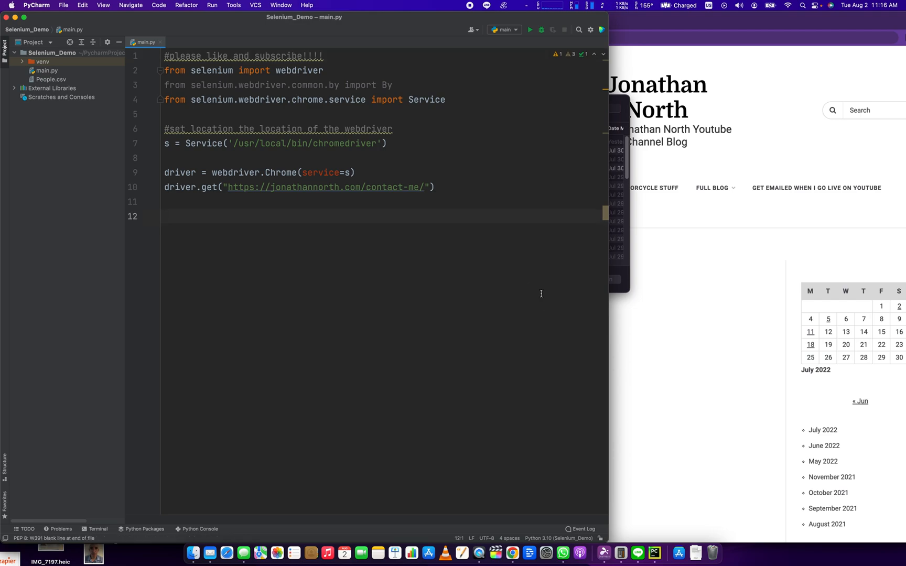
pyautogui.moveTo(412, 200)
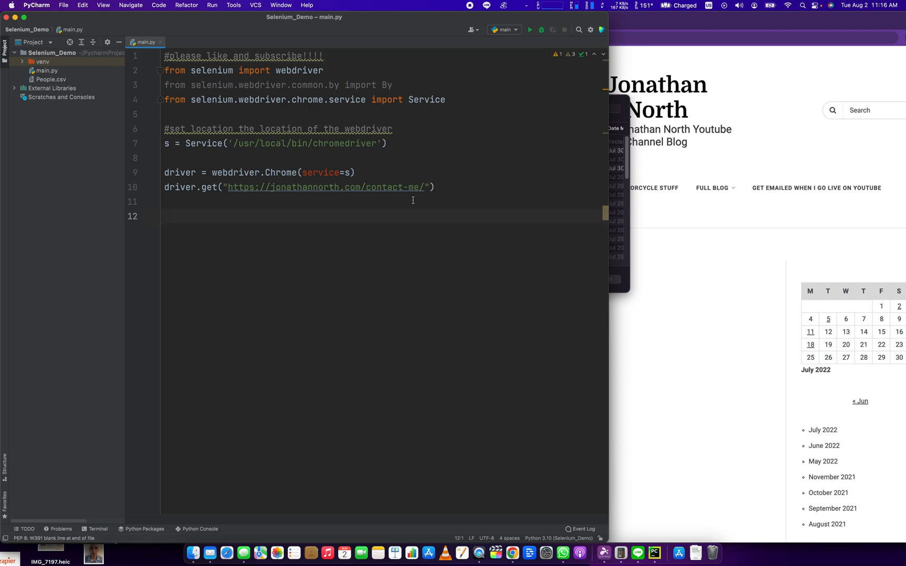
pyautogui.click(360, 187)
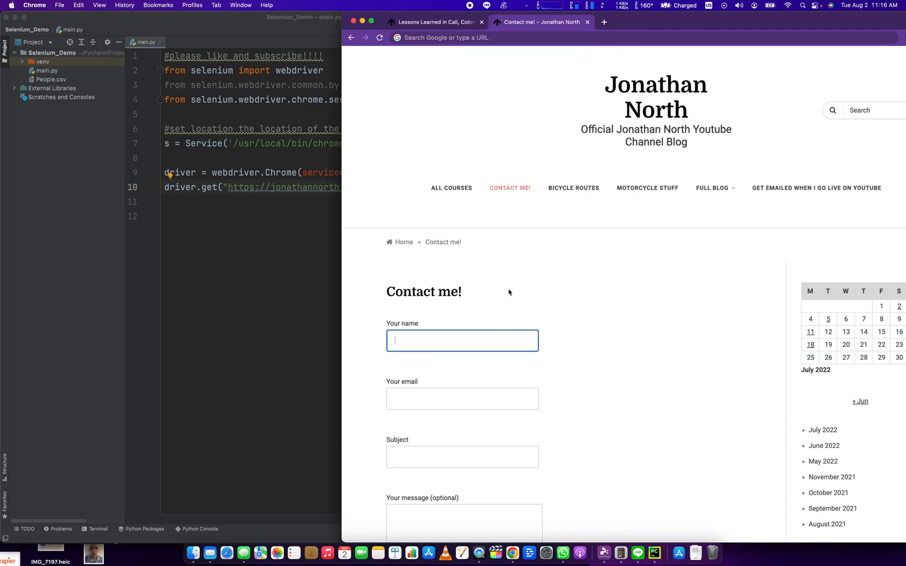
pyautogui.scroll(-3)
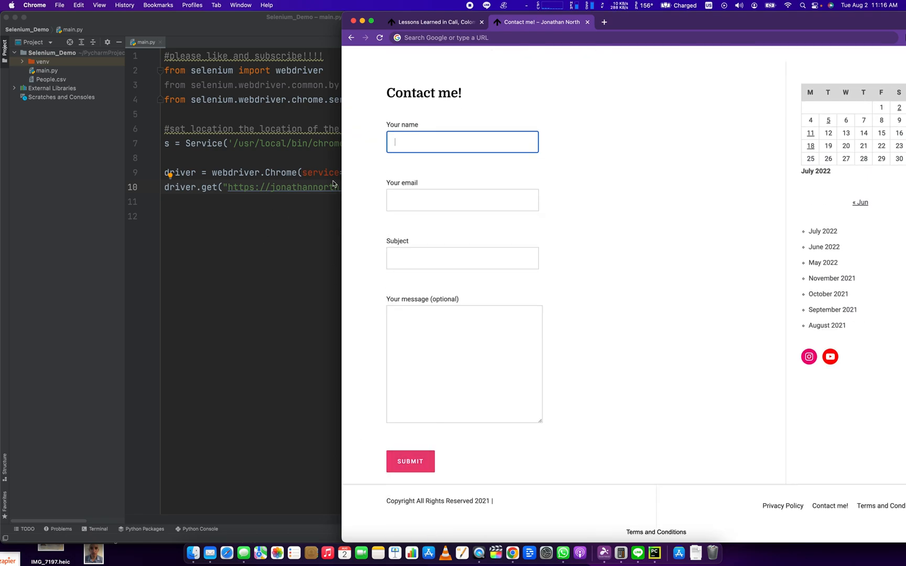
pyautogui.moveTo(413, 112)
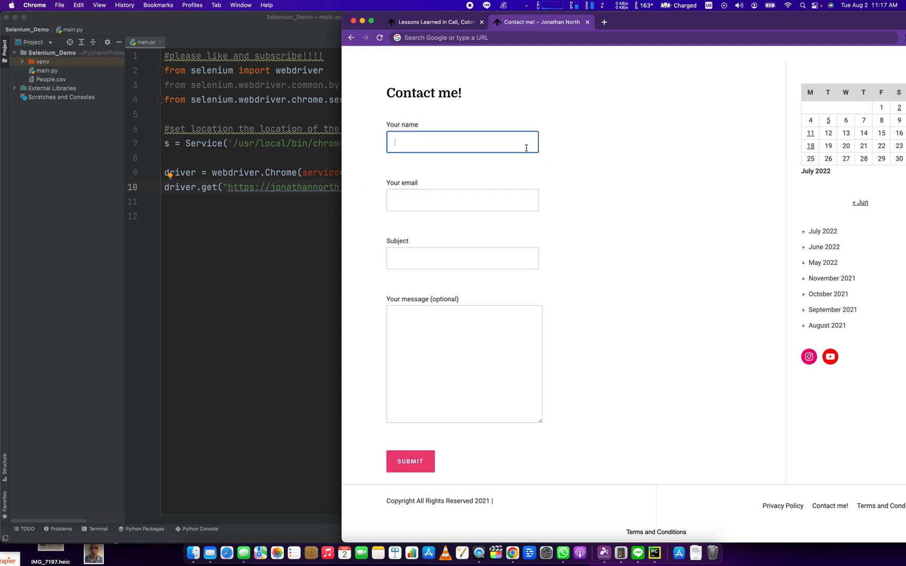
pyautogui.moveTo(419, 126)
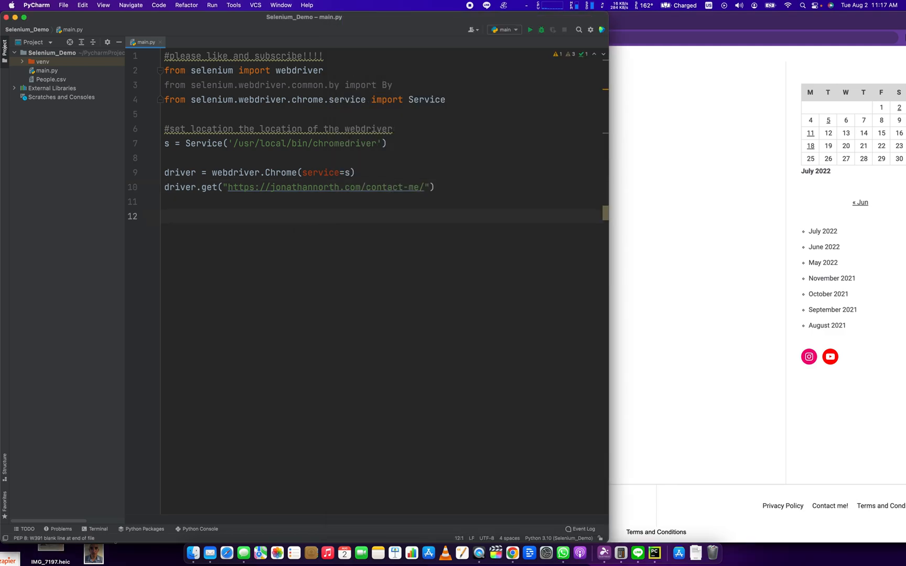
# Type the partial line your_name = driver.find_element(by=By. with autocomplete for driver and find_element.
pyautogui.write('your_name')
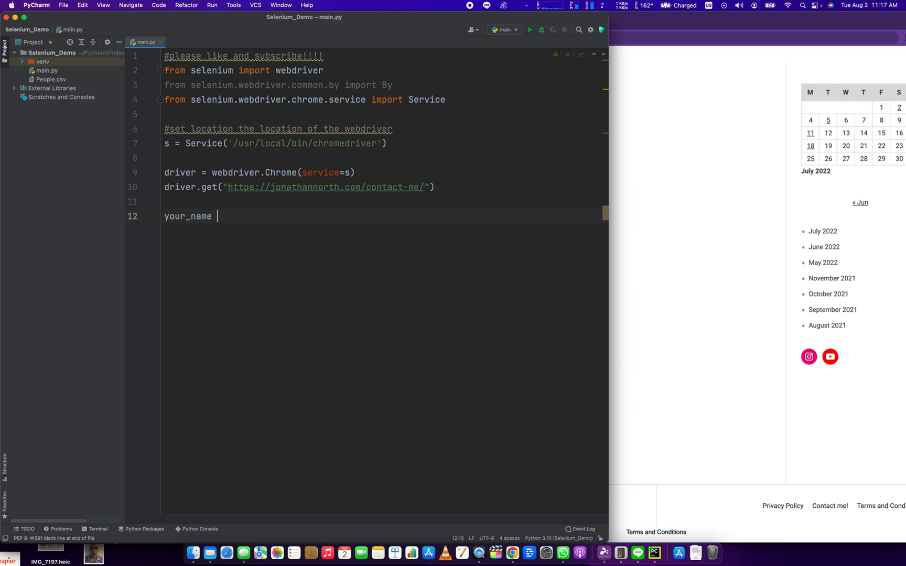
pyautogui.write('=')
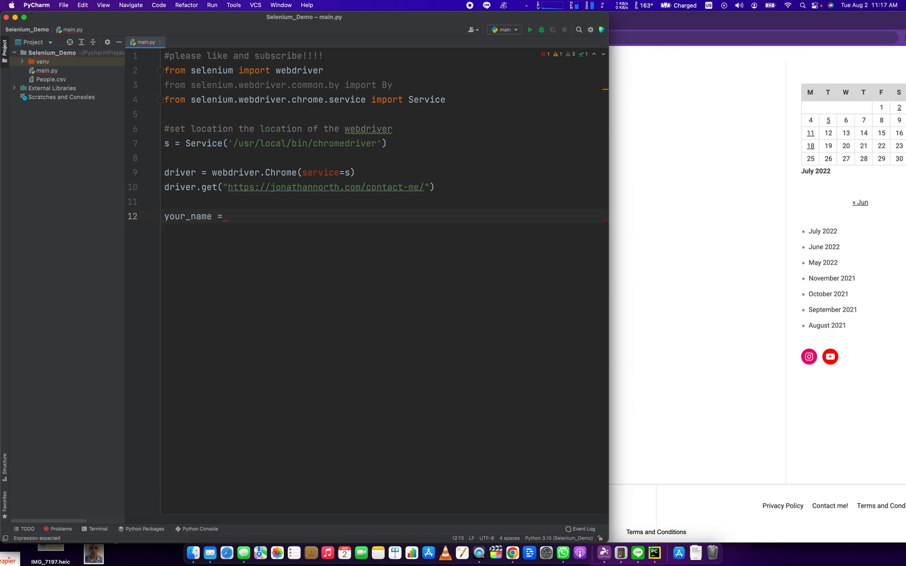
pyautogui.write('driv')
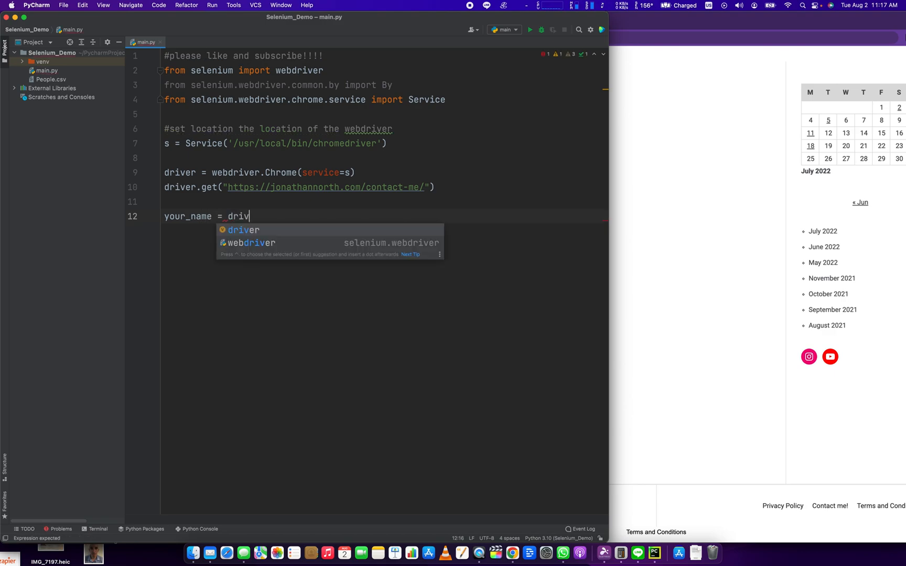
pyautogui.write('er.')
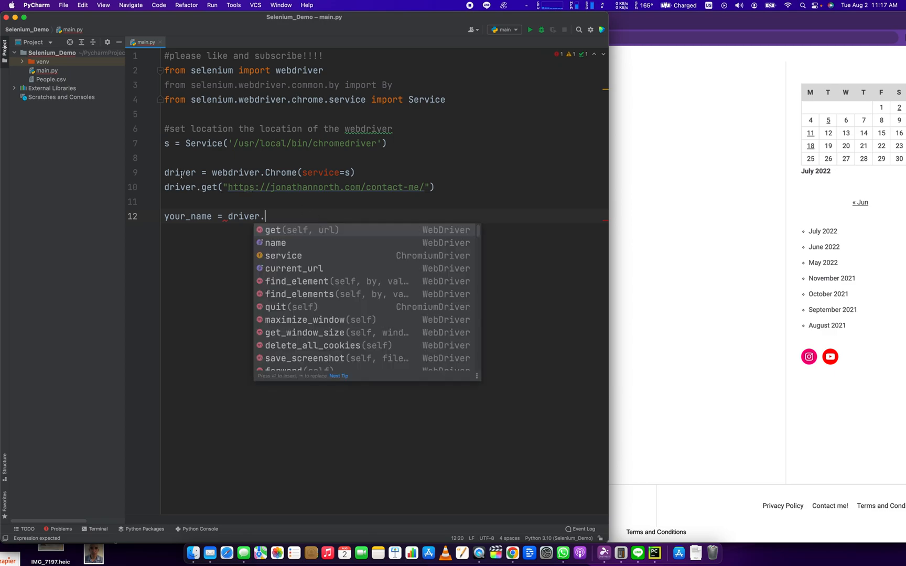
pyautogui.click(361, 172)
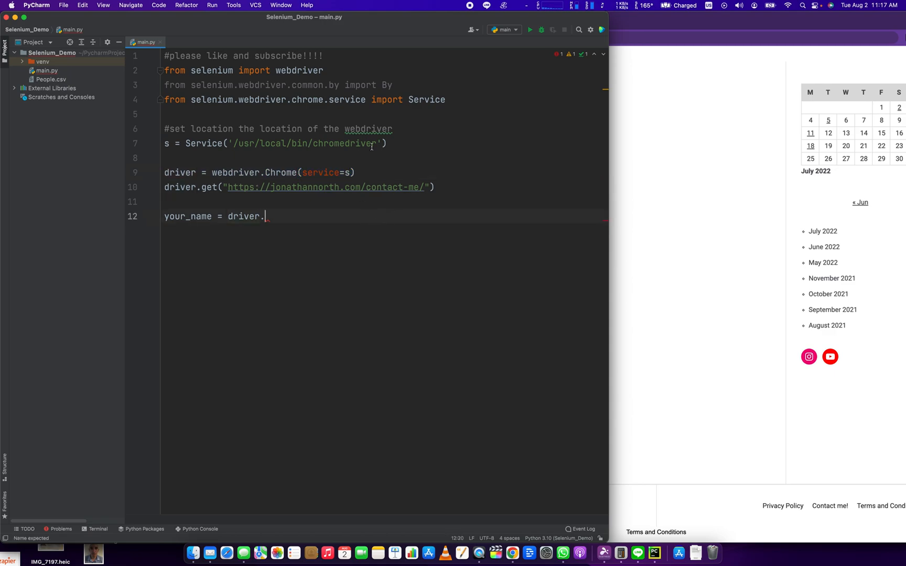
pyautogui.write('find_element(')
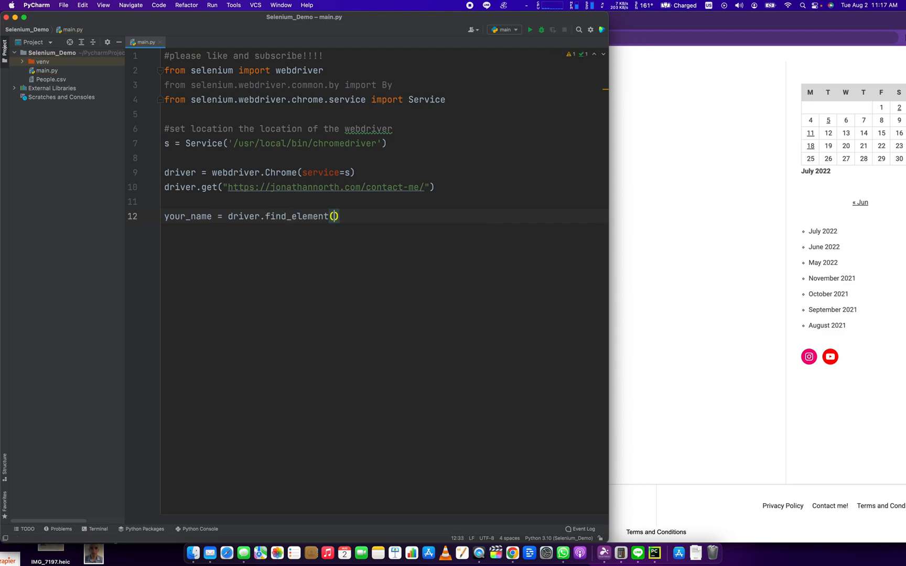
pyautogui.write('by=')
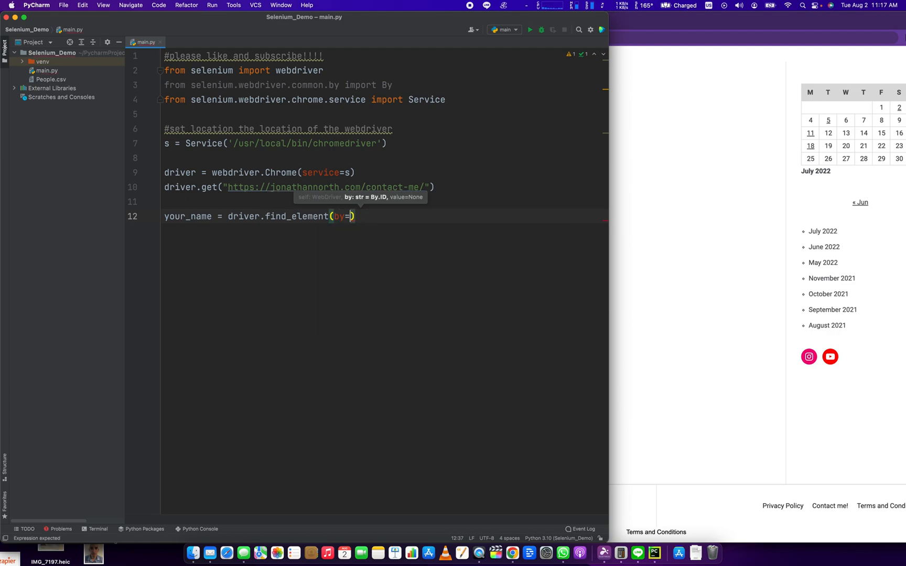
pyautogui.write('V')
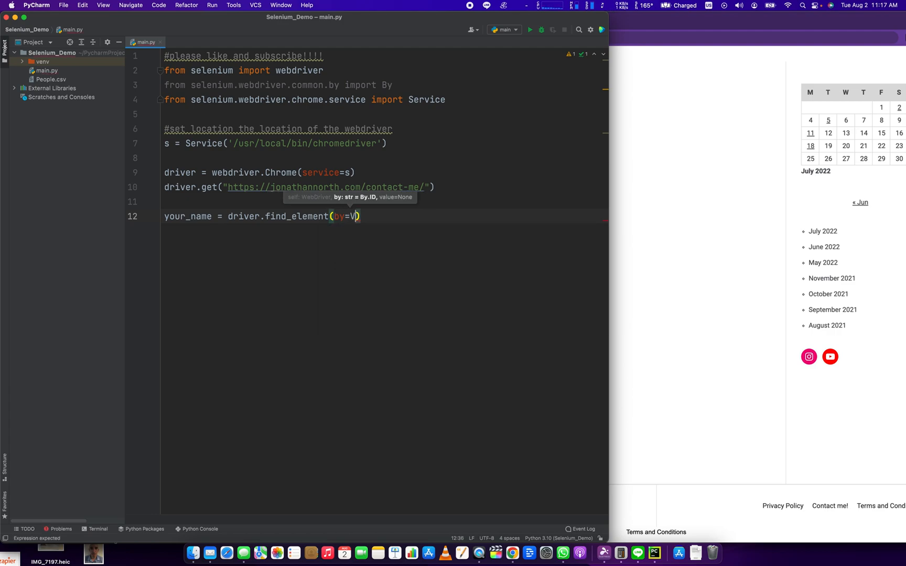
pyautogui.write('By.')
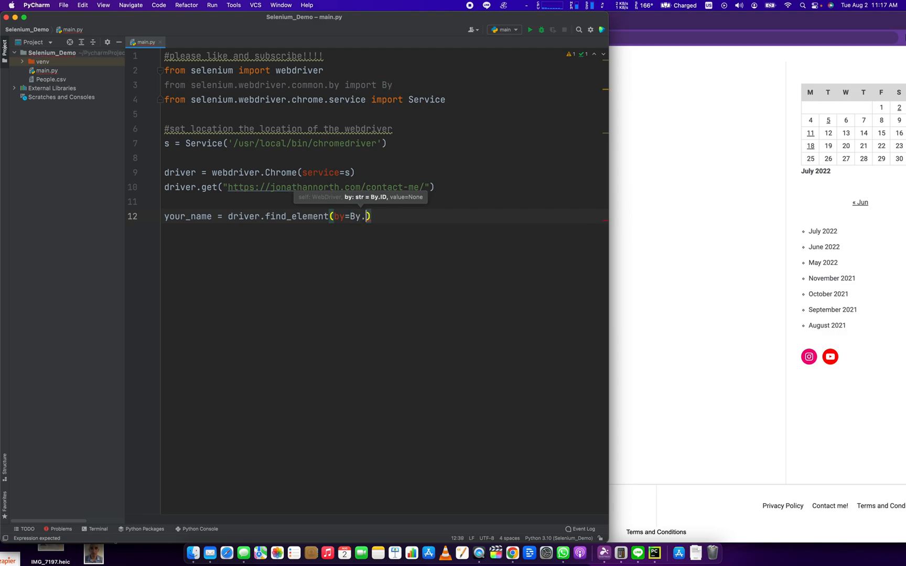
pyautogui.write('.')
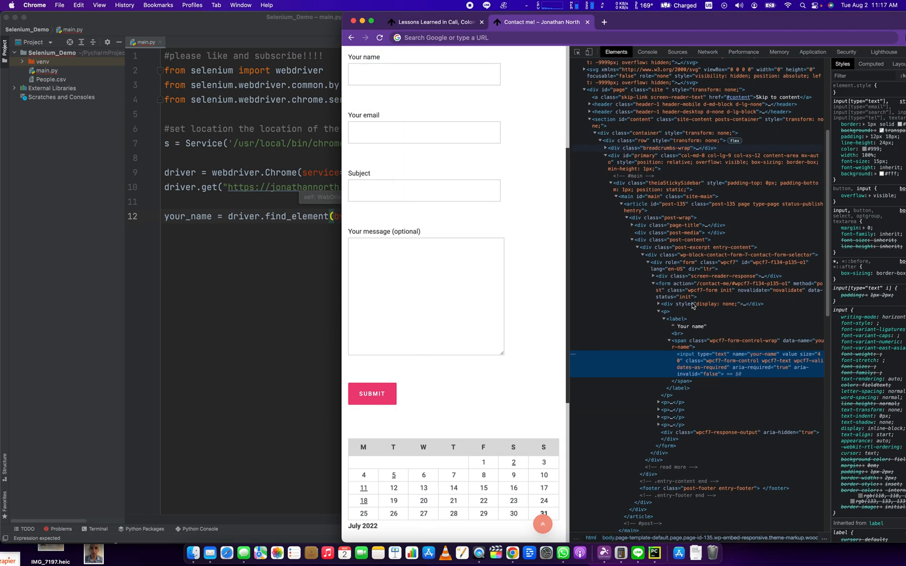
# Inspect the Your name field to find its name attribute, your-name.
pyautogui.rightClick(424, 73)
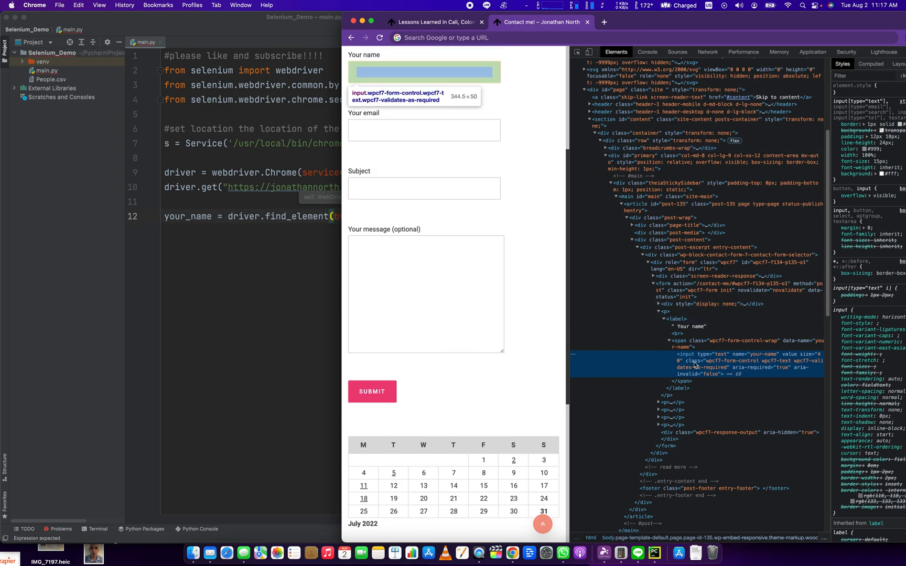
pyautogui.moveTo(756, 367)
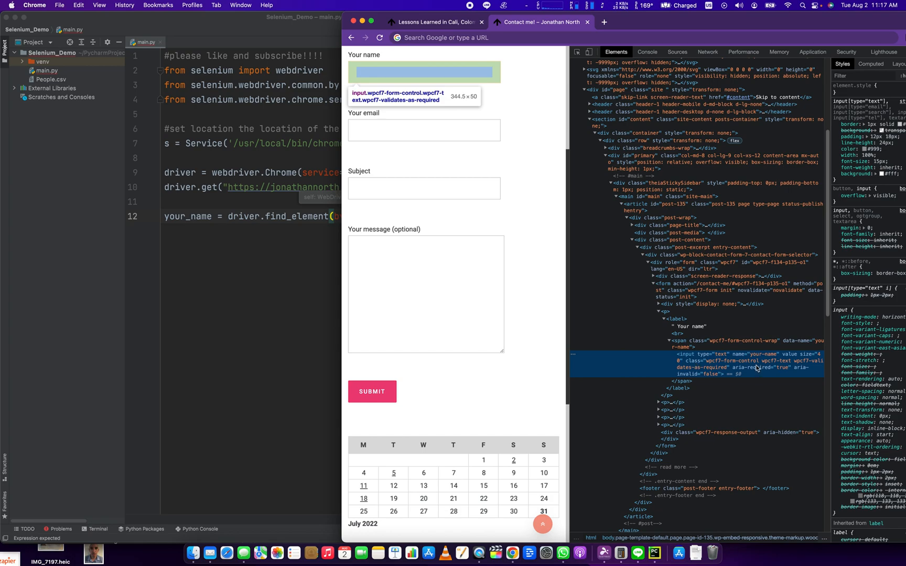
pyautogui.moveTo(736, 357)
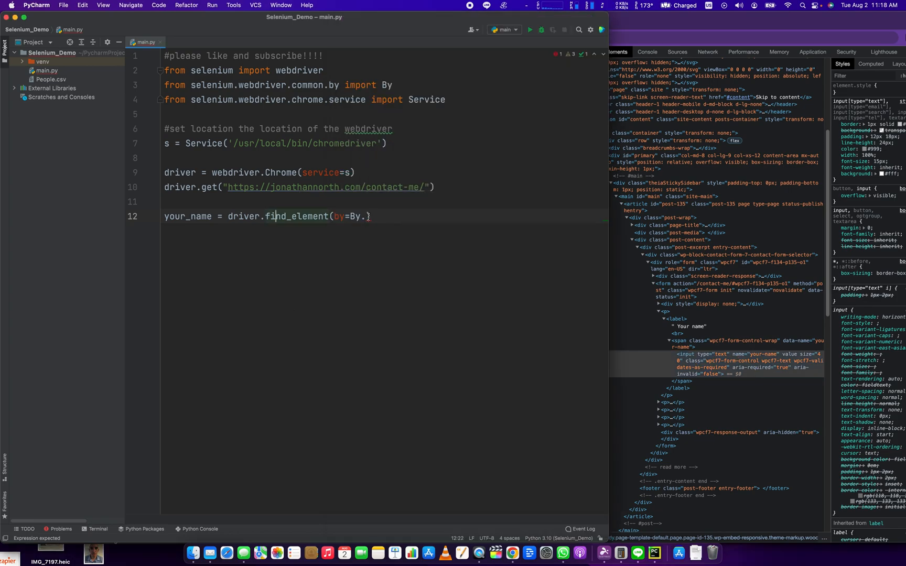
# Finish line 12 with By.NAME and value="your-name".
pyautogui.write('n)')
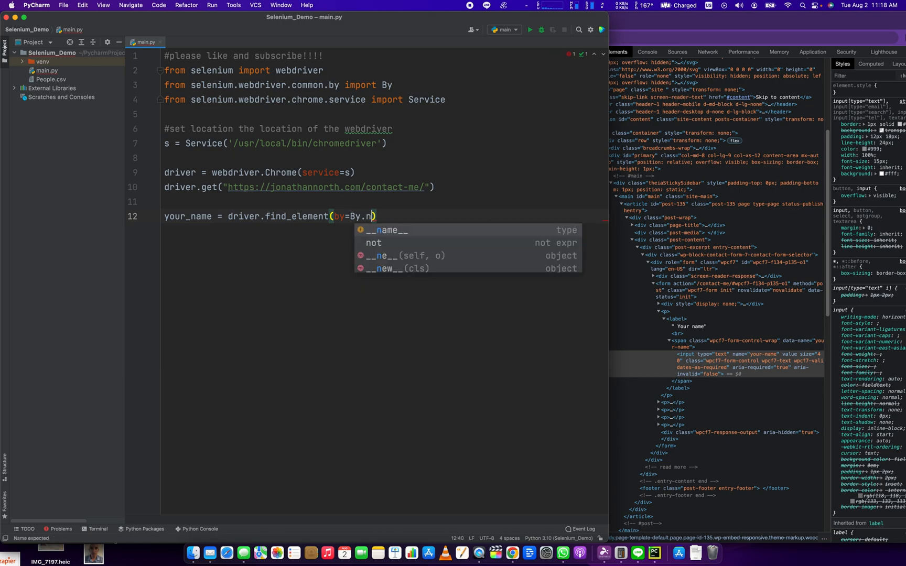
pyautogui.write('AME')
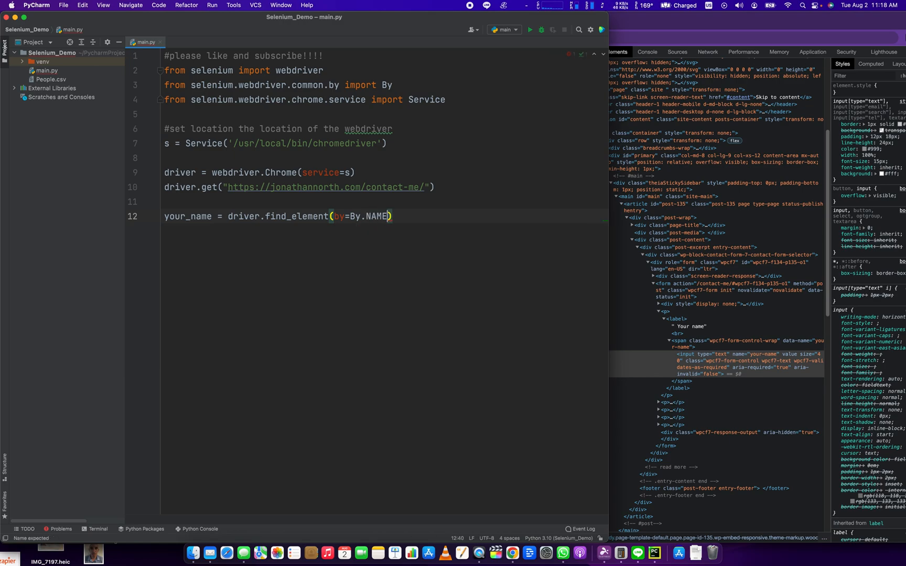
pyautogui.write(', value')
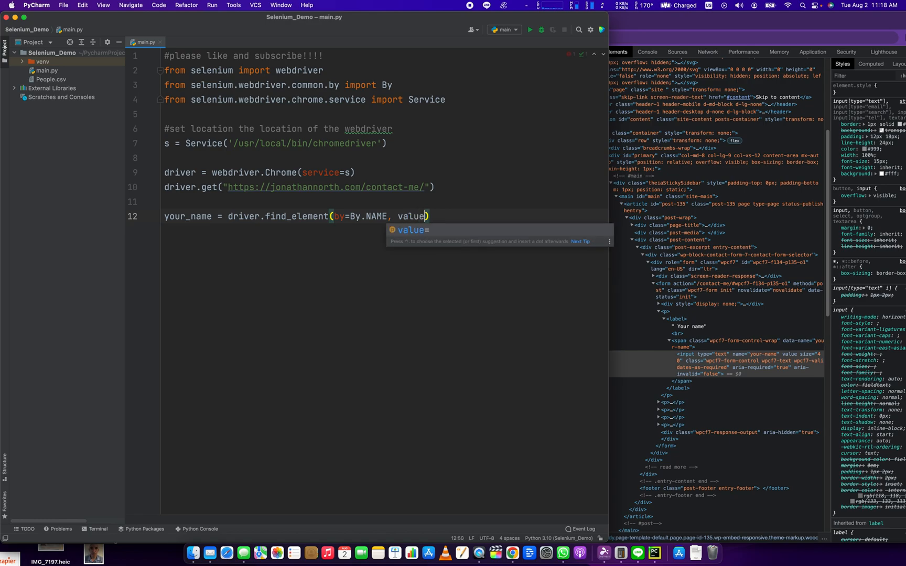
pyautogui.write('="your"')
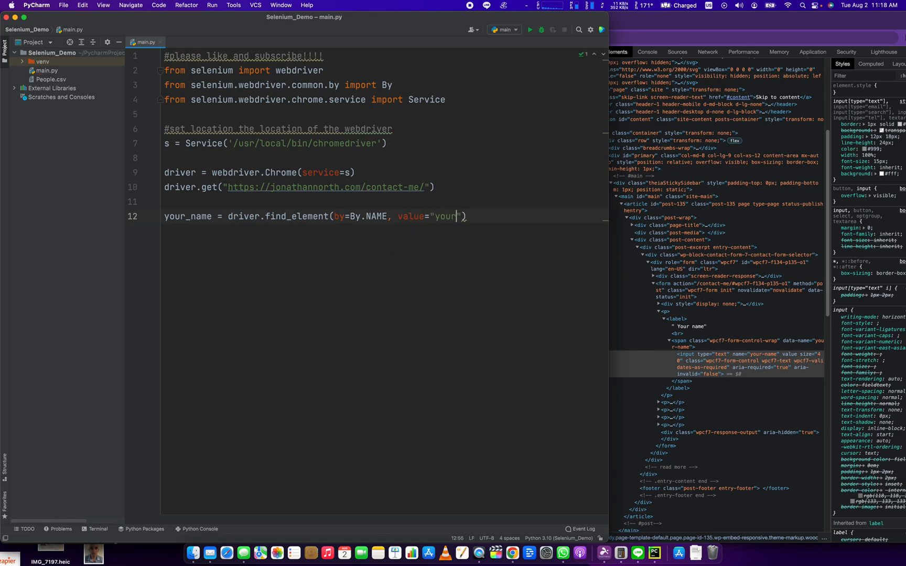
pyautogui.write('-name')
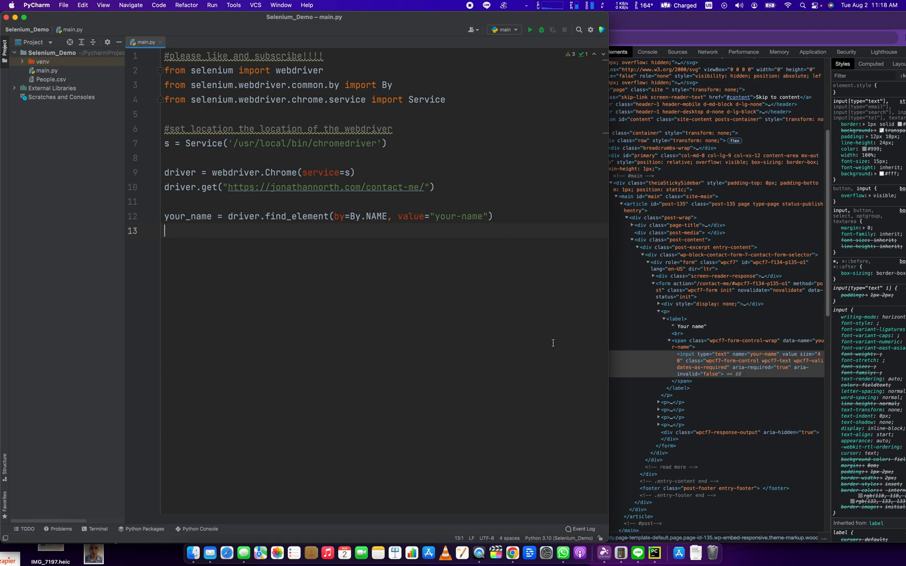
# Add your_name.send_keys("Like and subscribe") on line 13, correcting a typo inside the quotes.
pyautogui.write('your_name.')
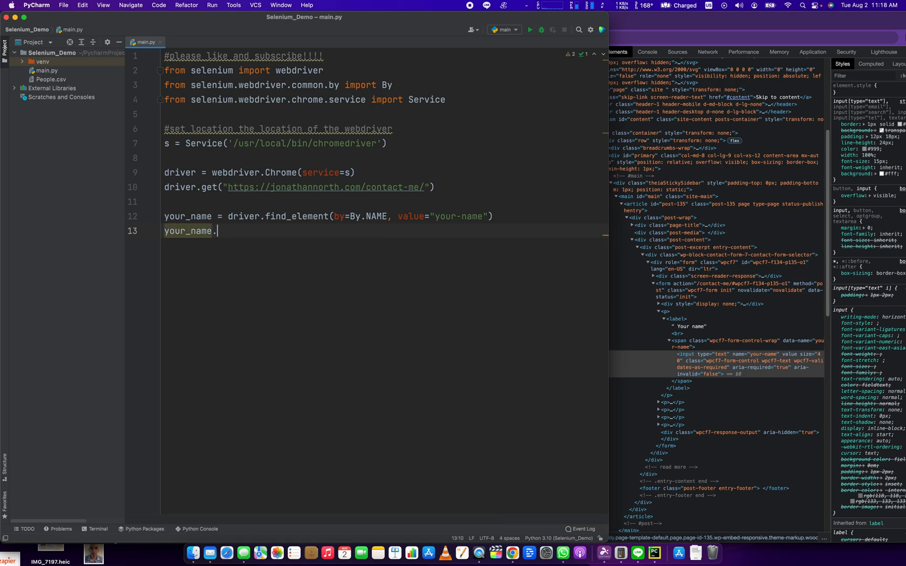
pyautogui.write('send')
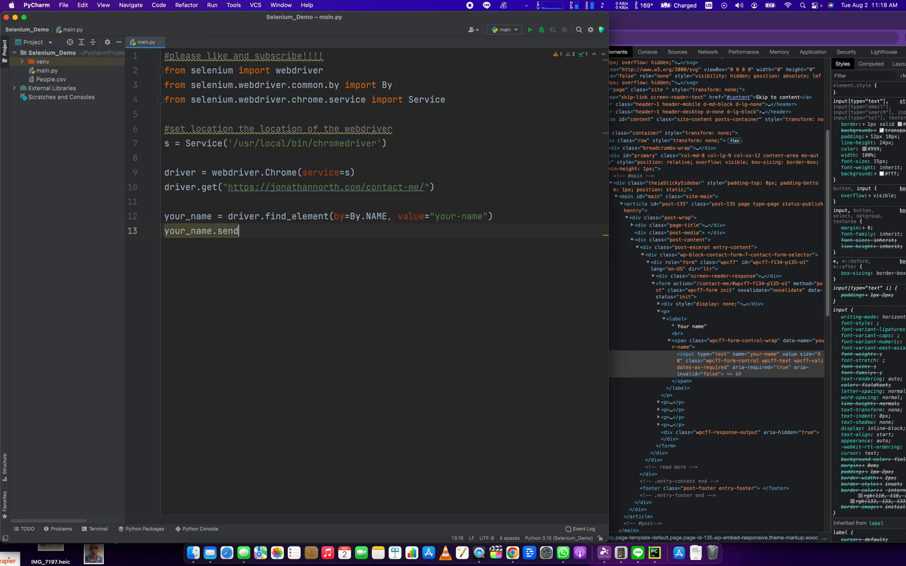
pyautogui.write('_keys()')
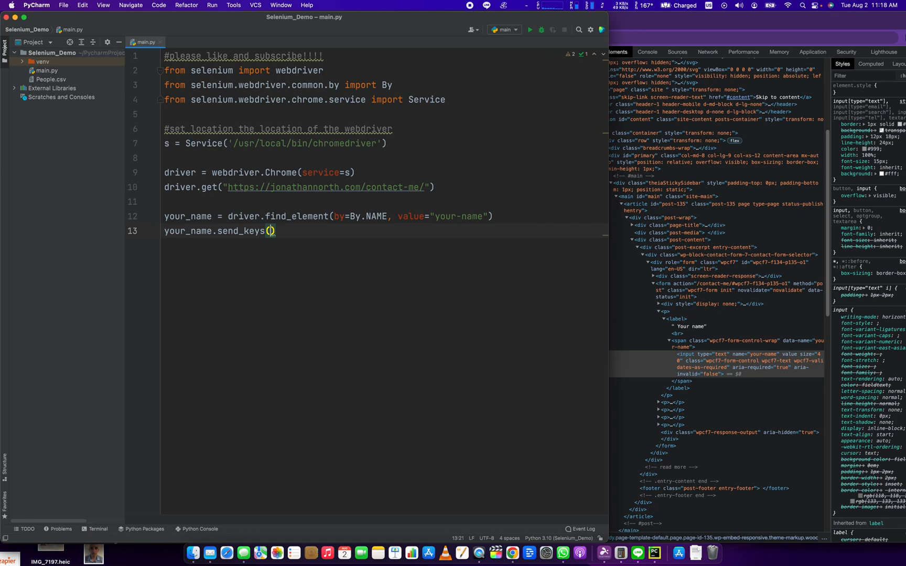
pyautogui.write('""')
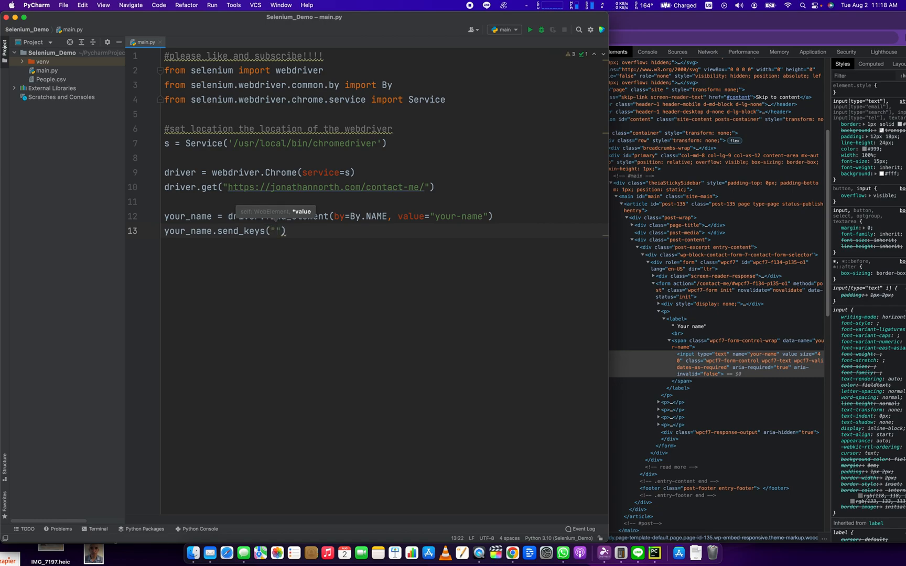
pyautogui.write('Jo')
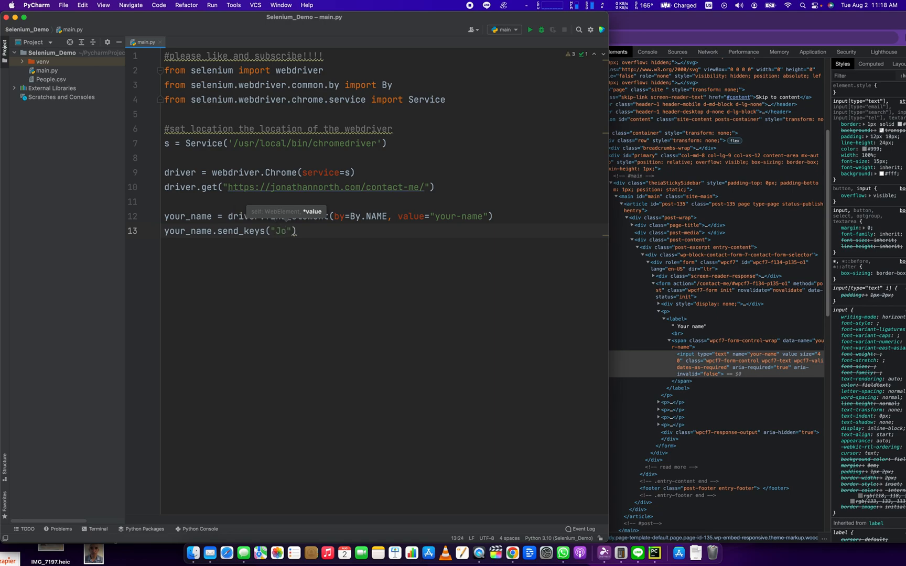
pyautogui.press('Backspace')
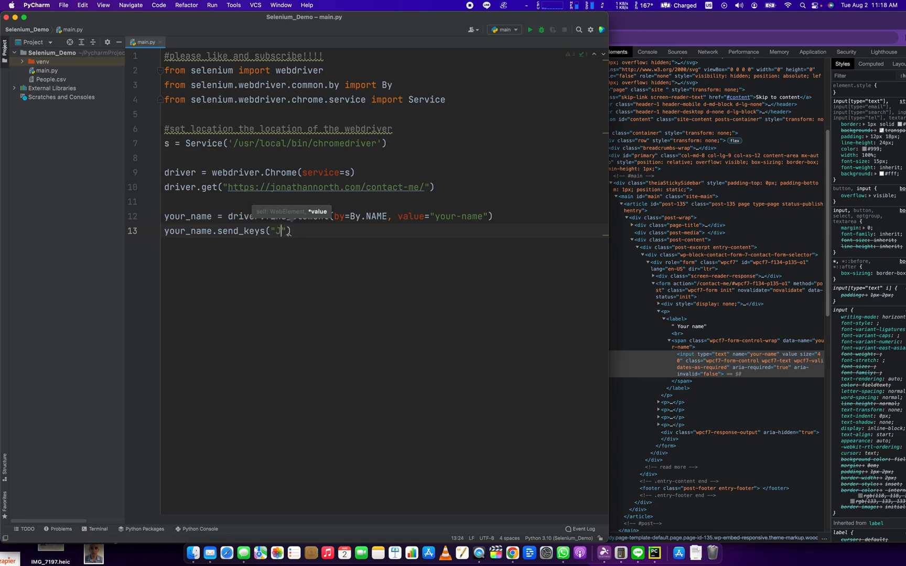
pyautogui.write('Like and s')
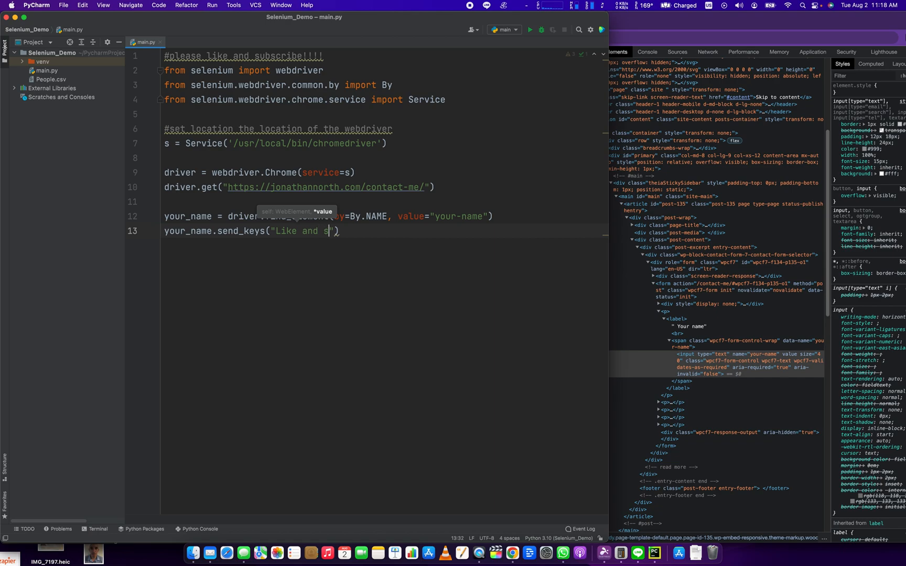
pyautogui.write('ubscribe')
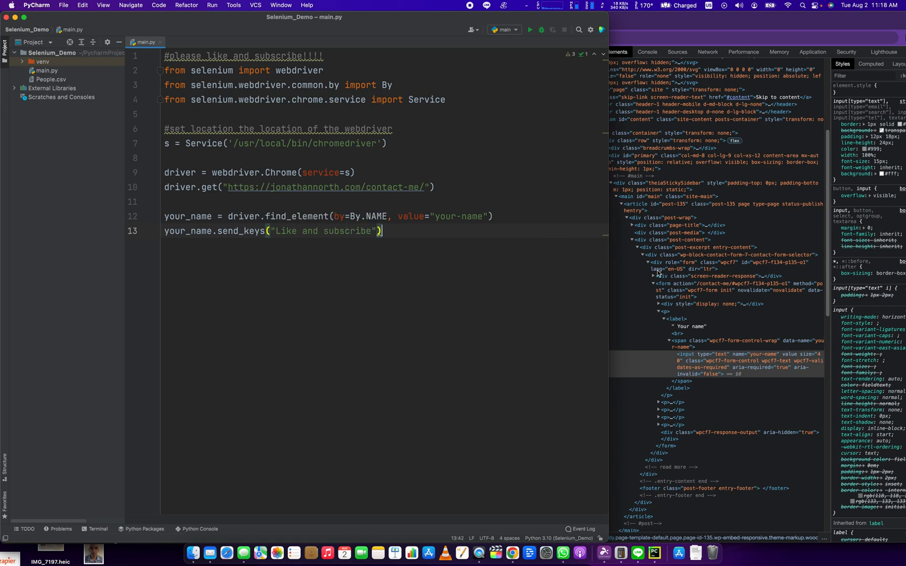
# Run main.py so Chrome opens the contact page and fills the name field.
pyautogui.click(531, 30)
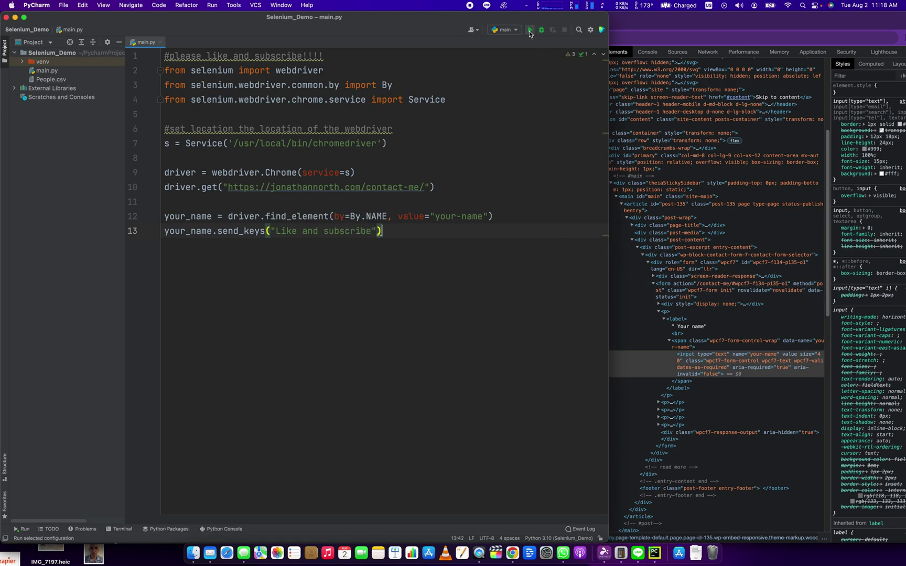
pyautogui.click(531, 29)
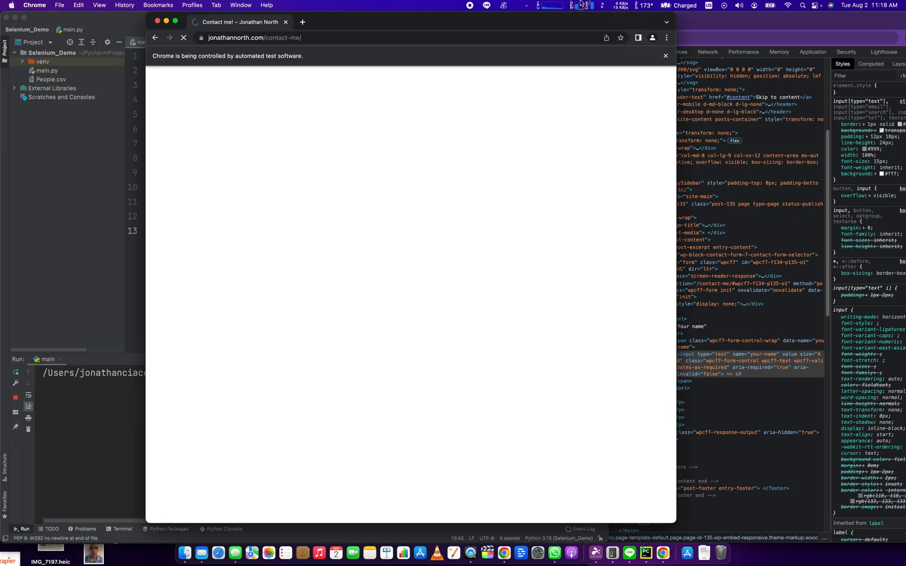
pyautogui.write('Like and subscribe')
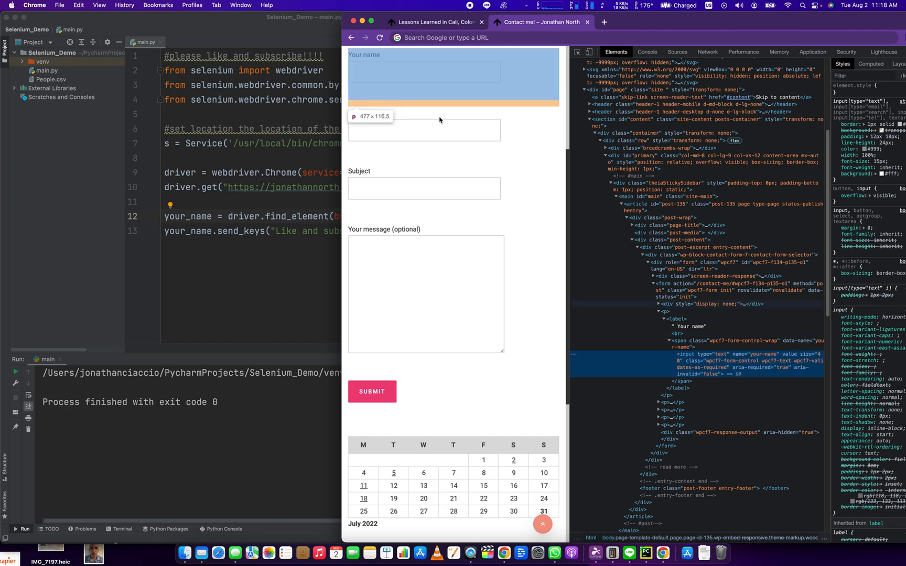
# Inspect the Your email field to reveal its your-email name attribute.
pyautogui.rightClick(423, 130)
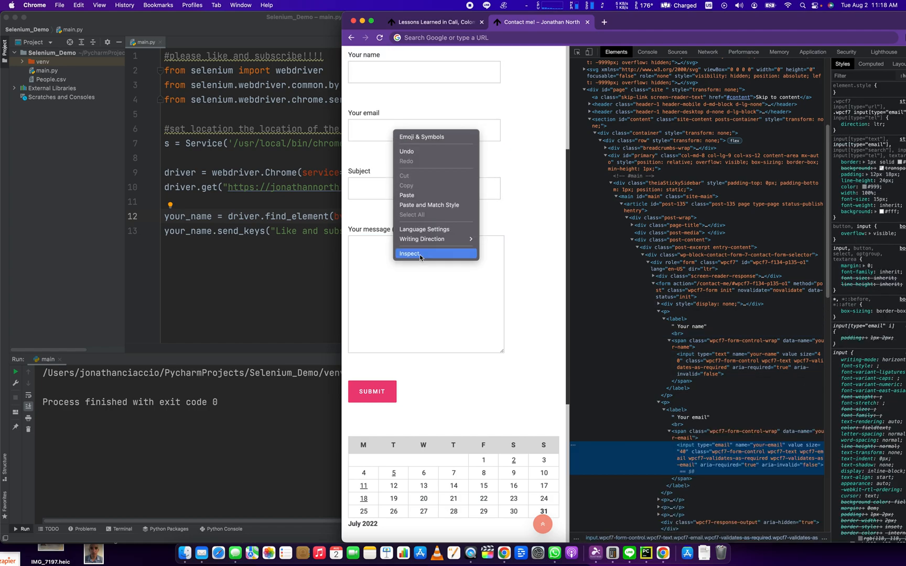
pyautogui.click(410, 253)
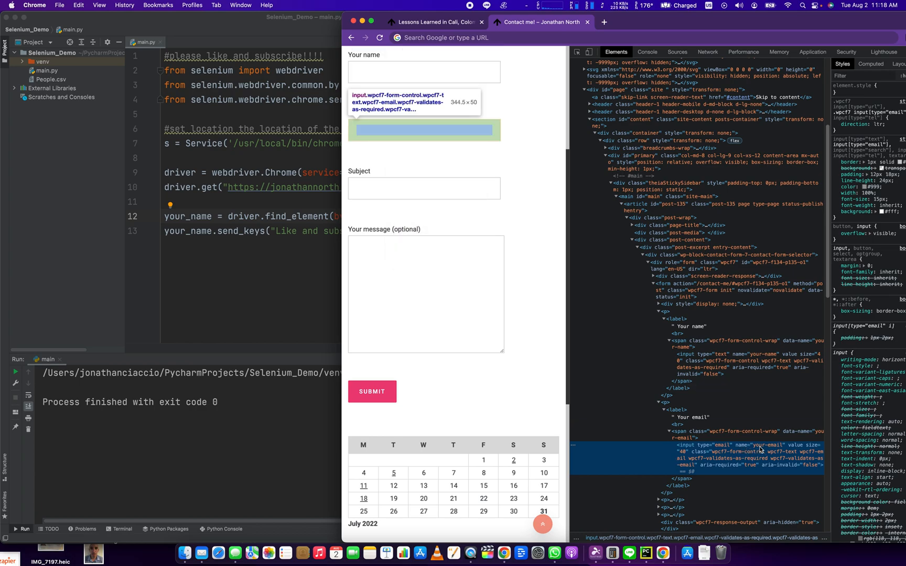
pyautogui.rightClick(395, 188)
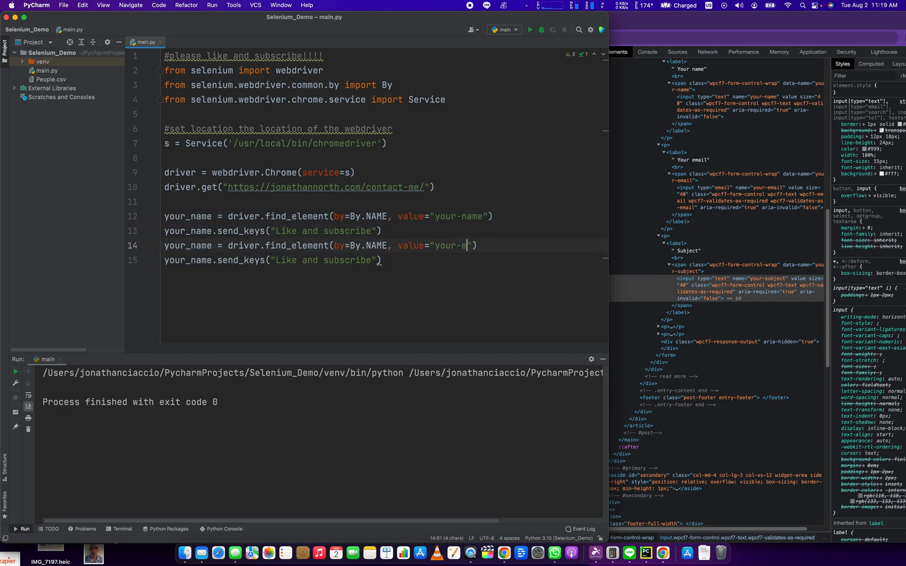
pyautogui.write('mail')
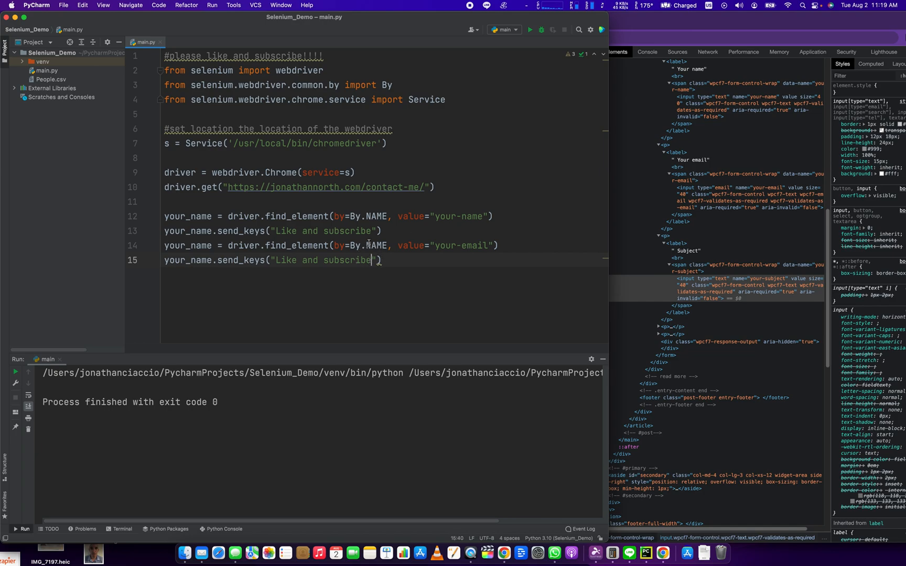
pyautogui.write('dummyemail@')
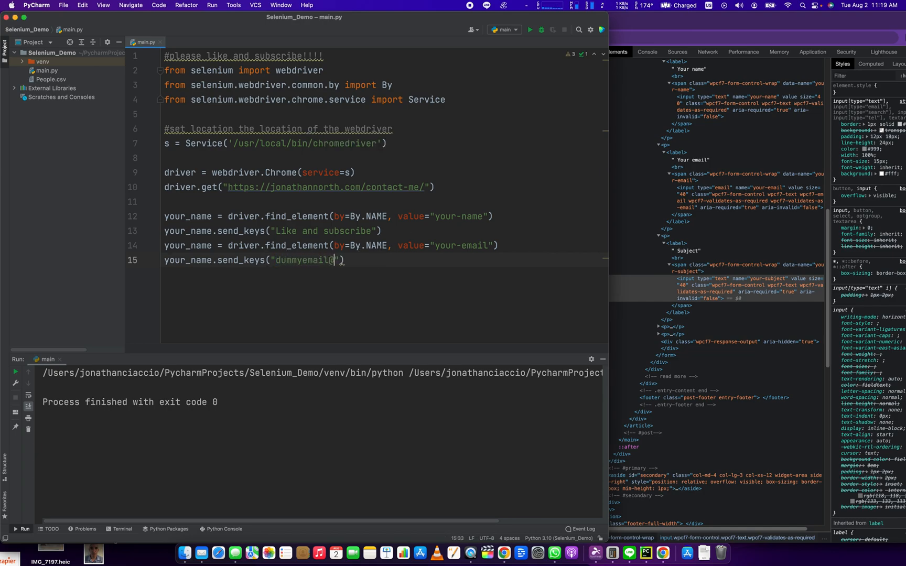
pyautogui.write('Gmail.com')
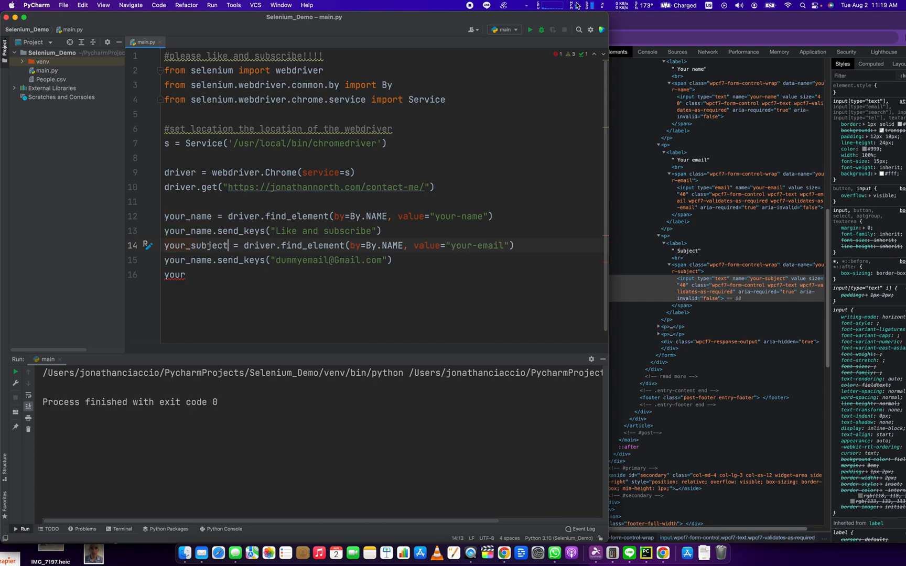
pyautogui.doubleClick(207, 245)
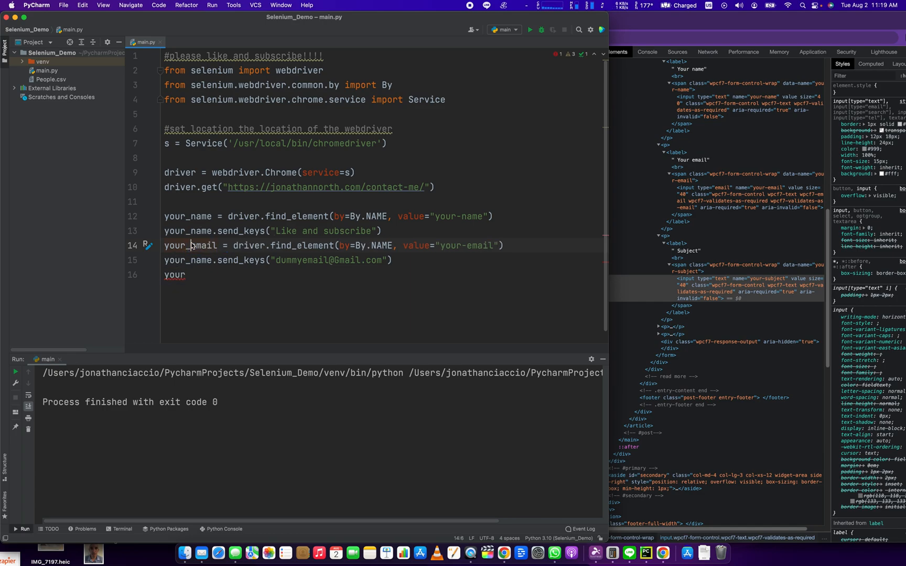
pyautogui.doubleClick(203, 246)
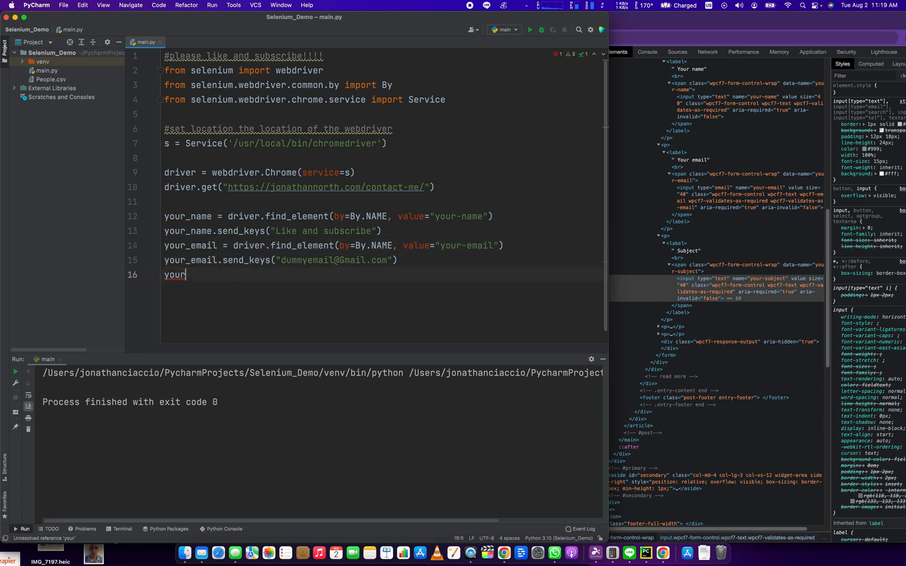
# Add your_subject lines locating "your-subject" and sending the subject text, then rerun.
pyautogui.write('_subje')
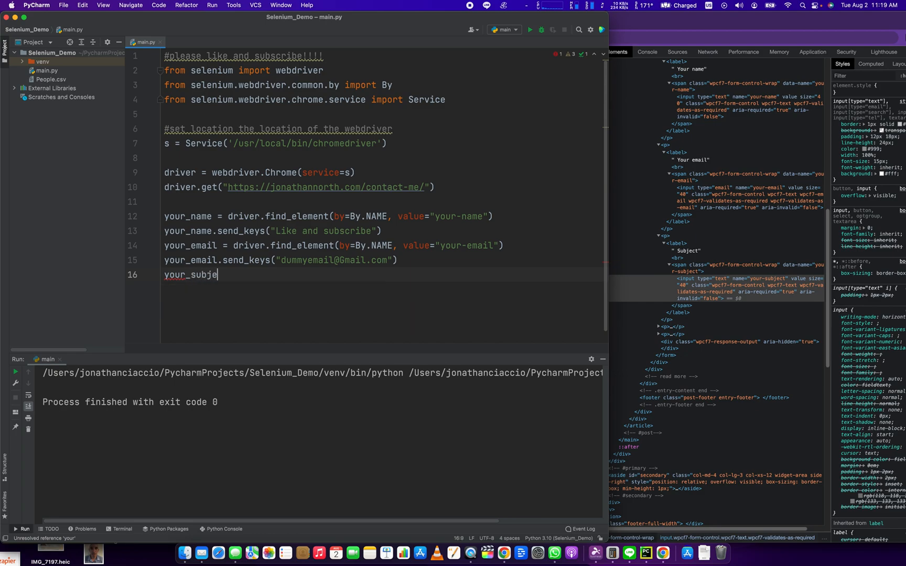
pyautogui.write('ct = driver.find_element(by=By.NAME, value="your-subject')
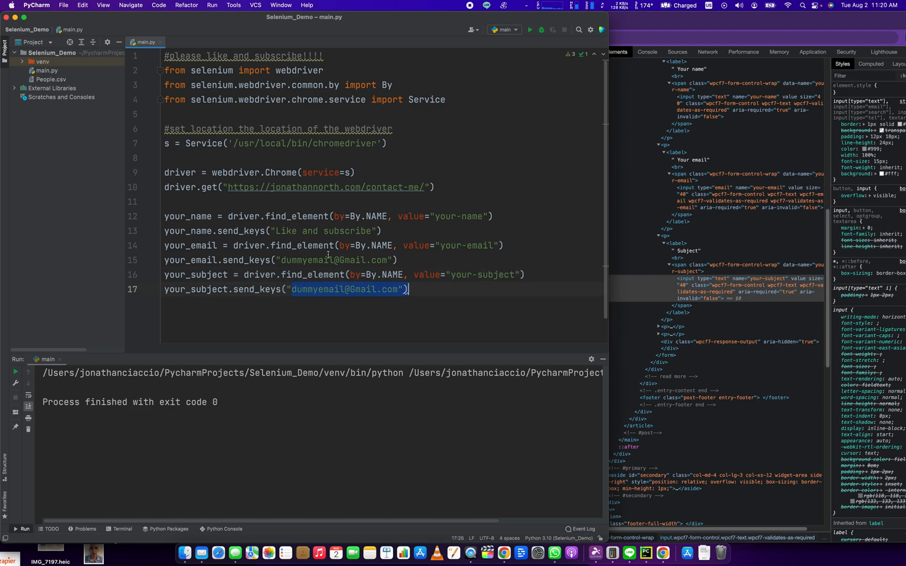
pyautogui.write('Like')
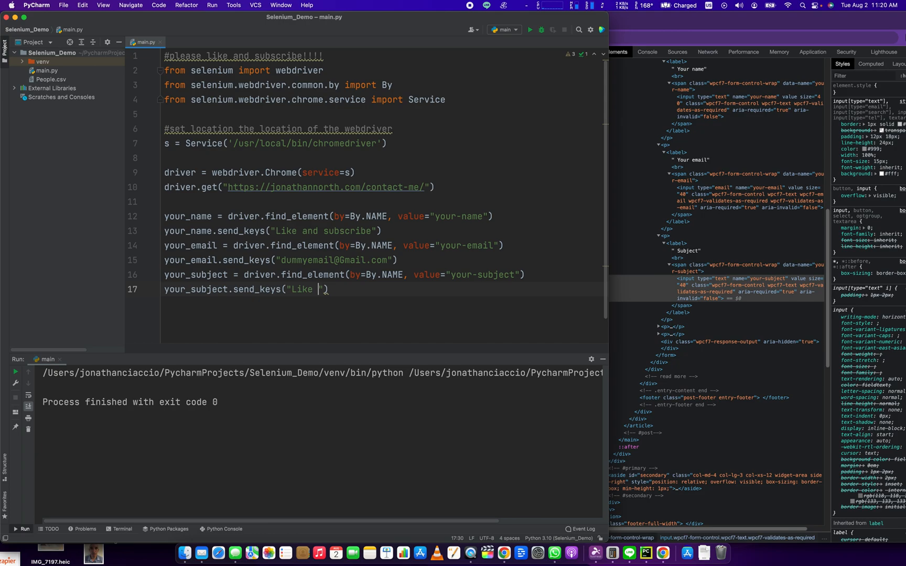
pyautogui.write('and sub')
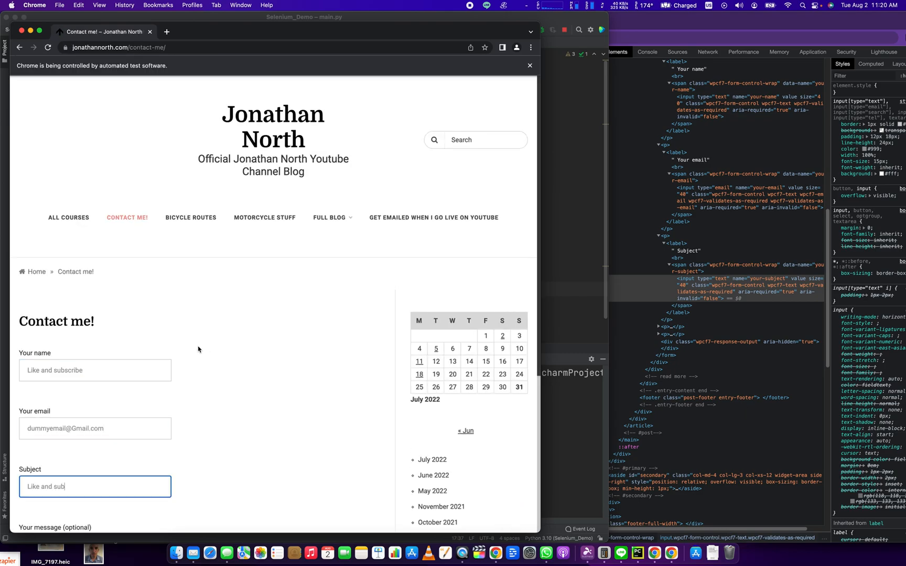
# Scroll down the contact form to check the name, email and subject fields.
pyautogui.scroll(-3)
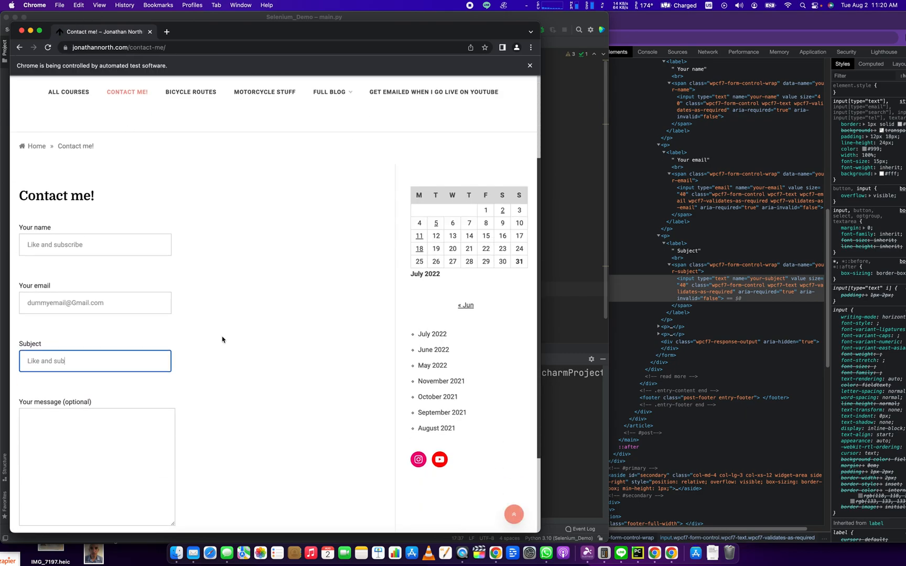
pyautogui.scroll(-3)
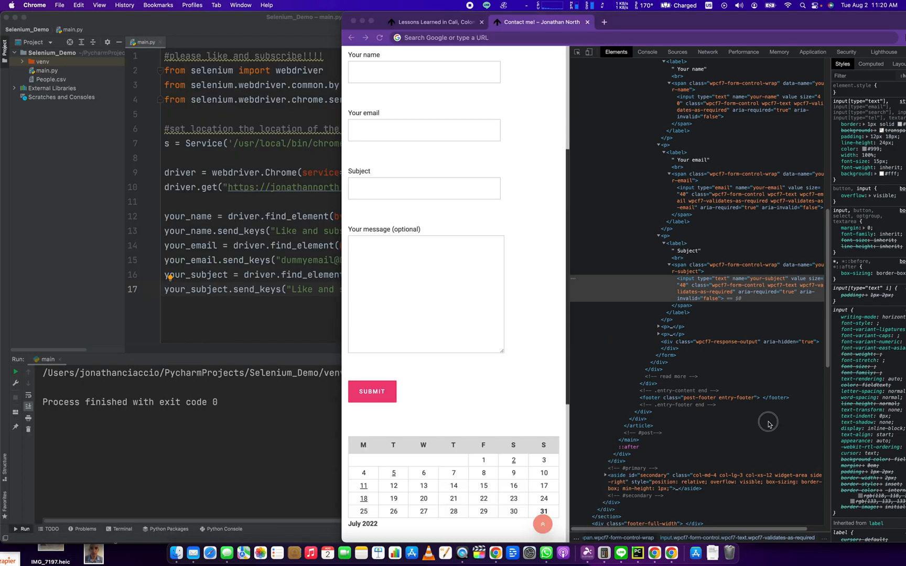
# Inspect the SUBMIT button to reveal its wpcf7-submit class, then return to main.py.
pyautogui.rightClick(392, 394)
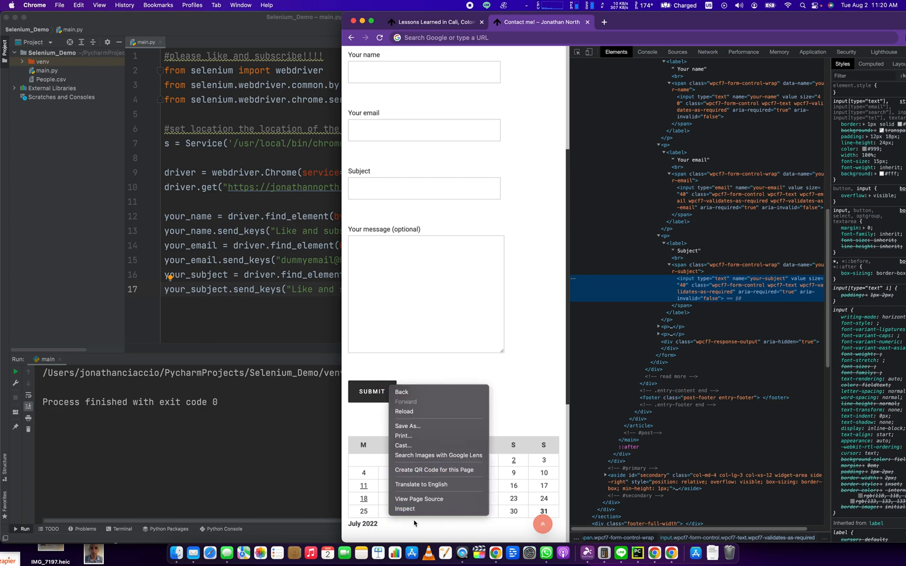
pyautogui.click(419, 498)
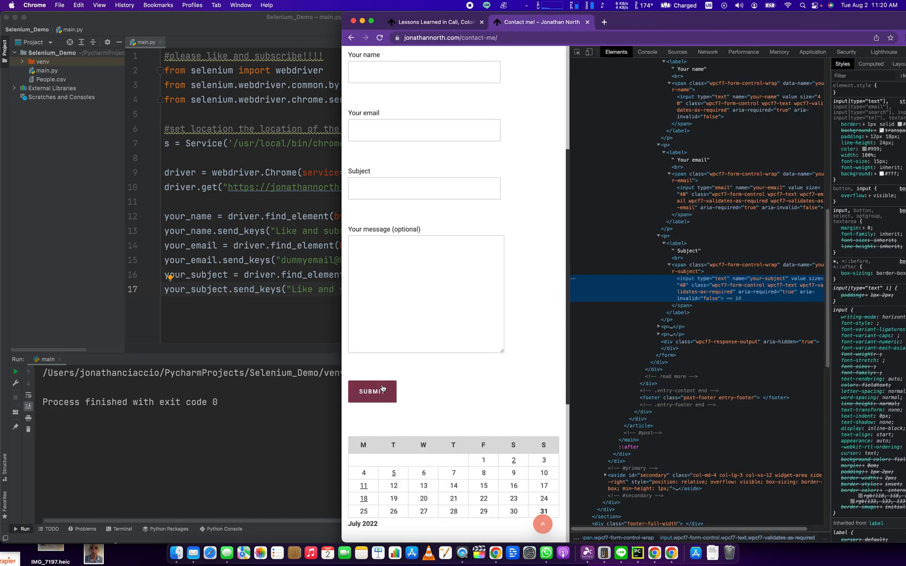
pyautogui.rightClick(381, 391)
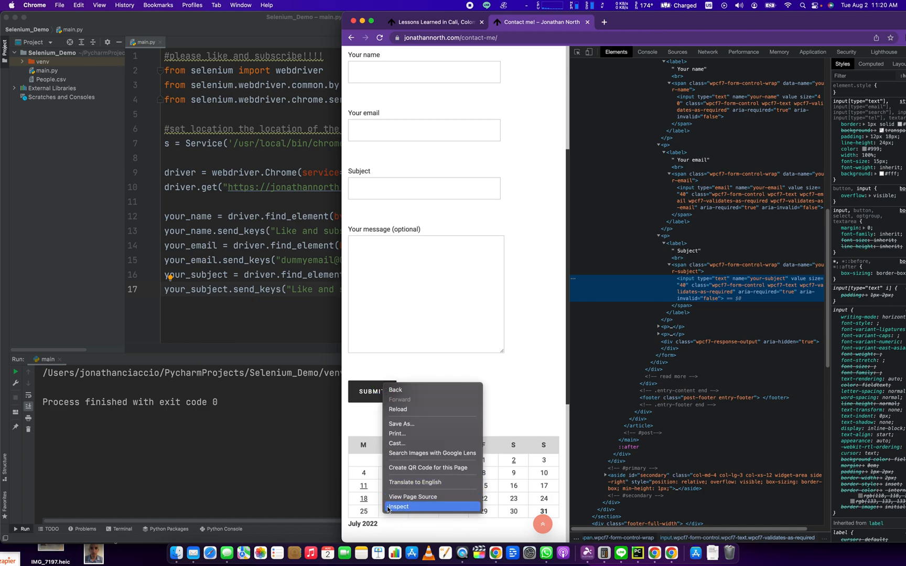
pyautogui.click(397, 507)
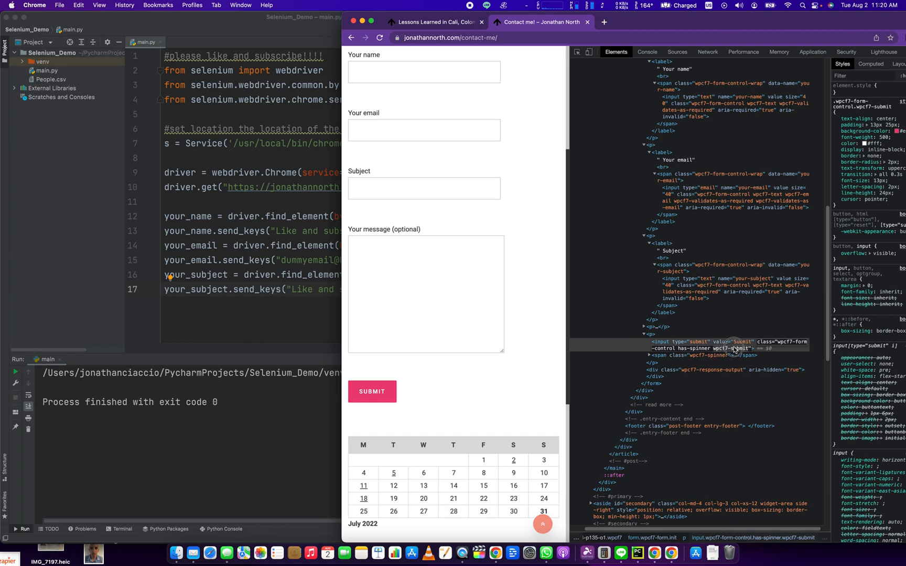
pyautogui.click(256, 311)
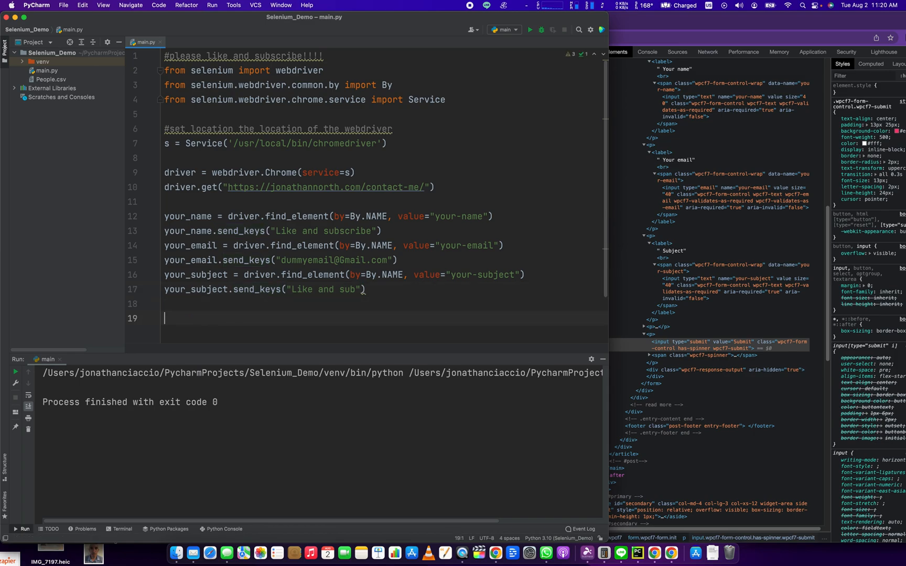
# Start a submit_button assignment calling driver.find_element in main.py.
pyautogui.write('sumit')
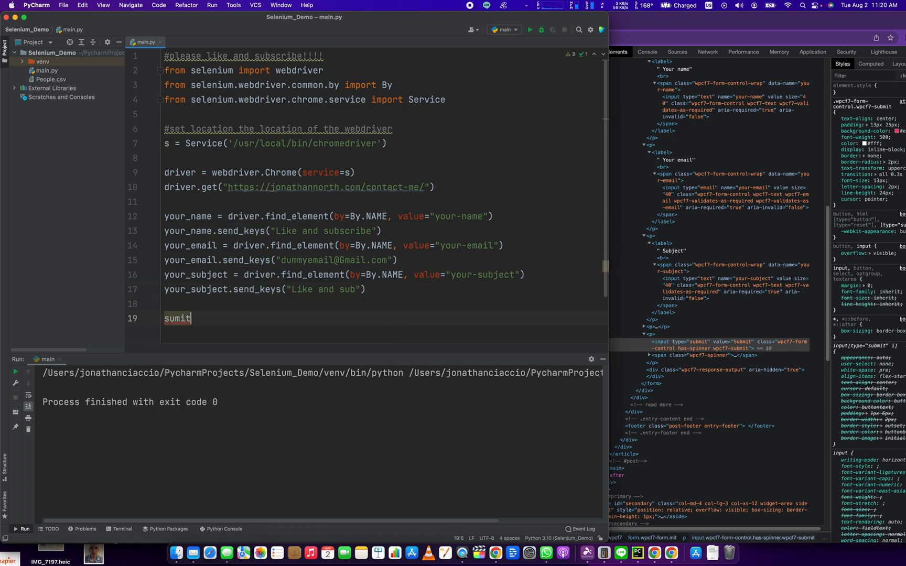
pyautogui.write('bmit_')
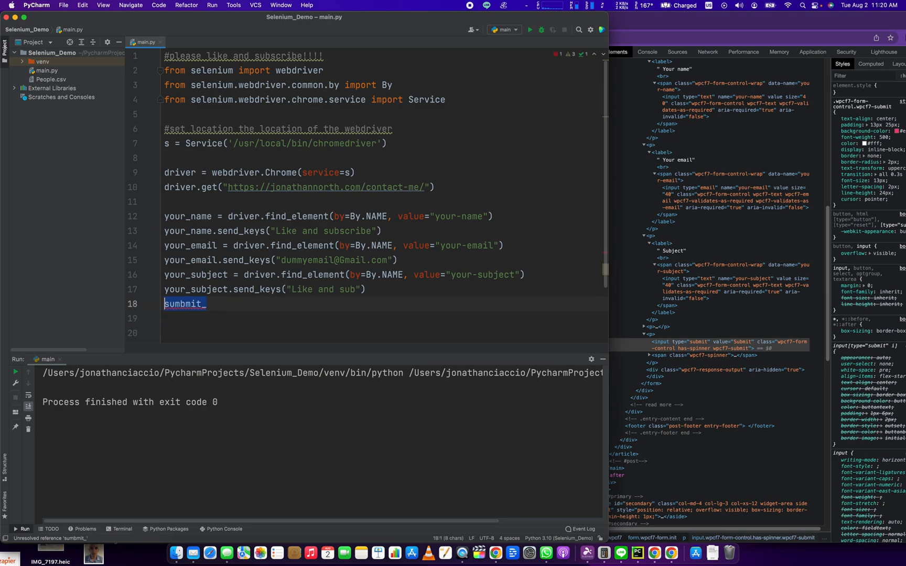
pyautogui.write('submit_b')
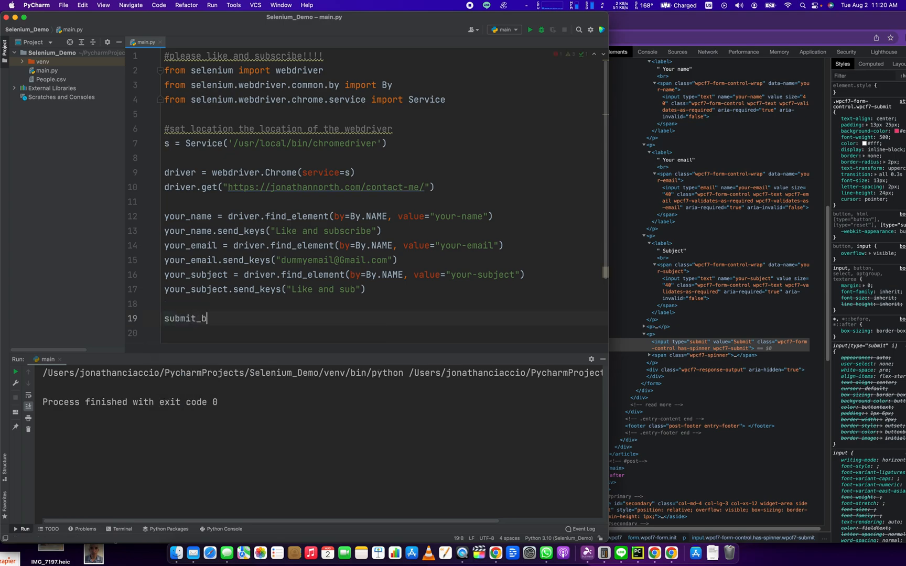
pyautogui.write('utton')
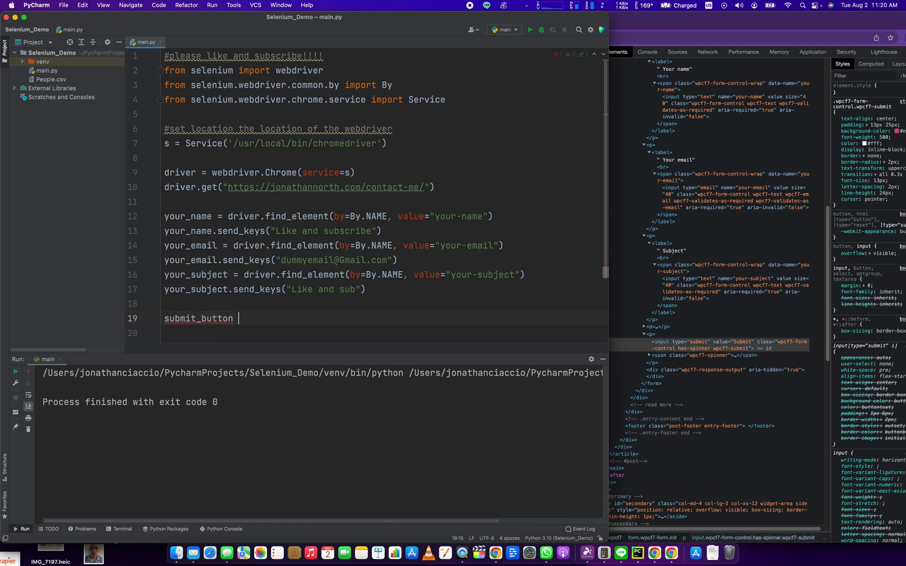
pyautogui.write('= dirv')
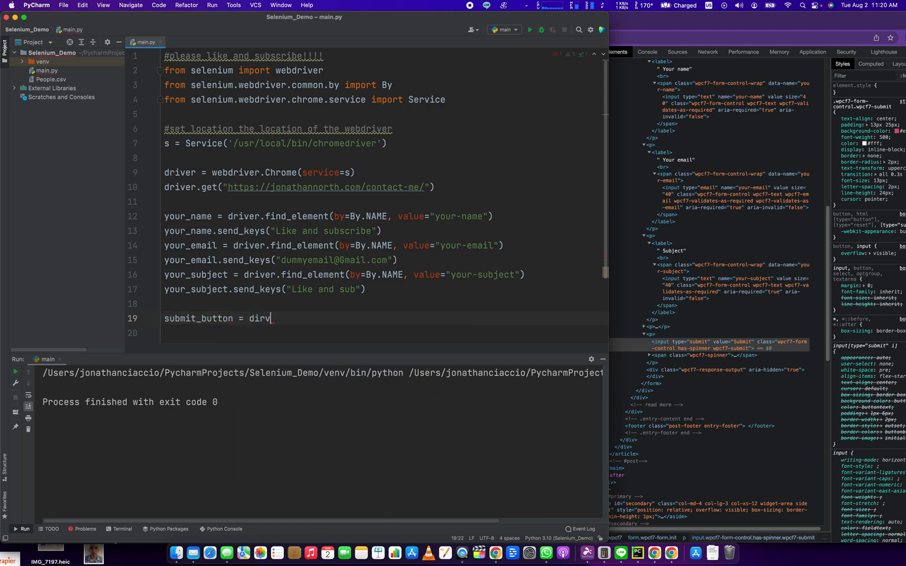
pyautogui.write('driver.')
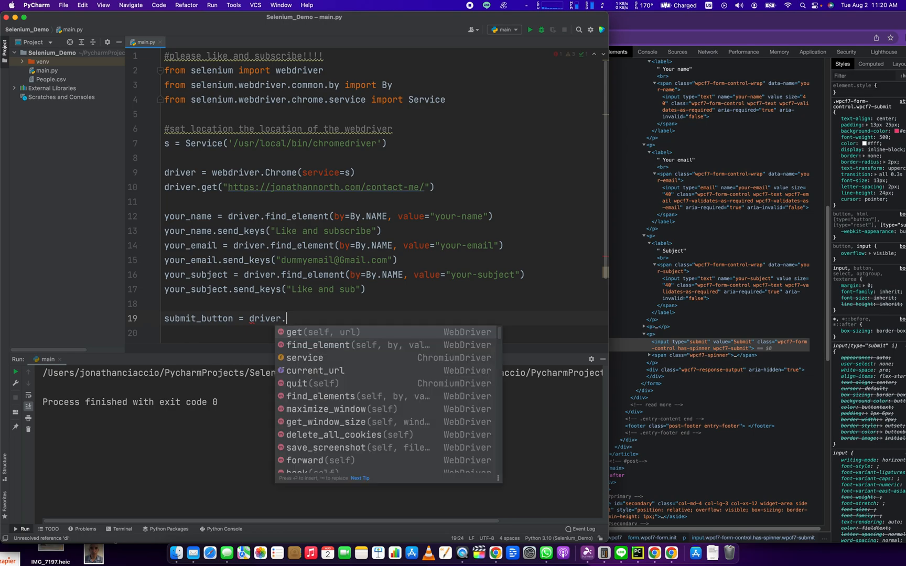
pyautogui.write('find_element(by')
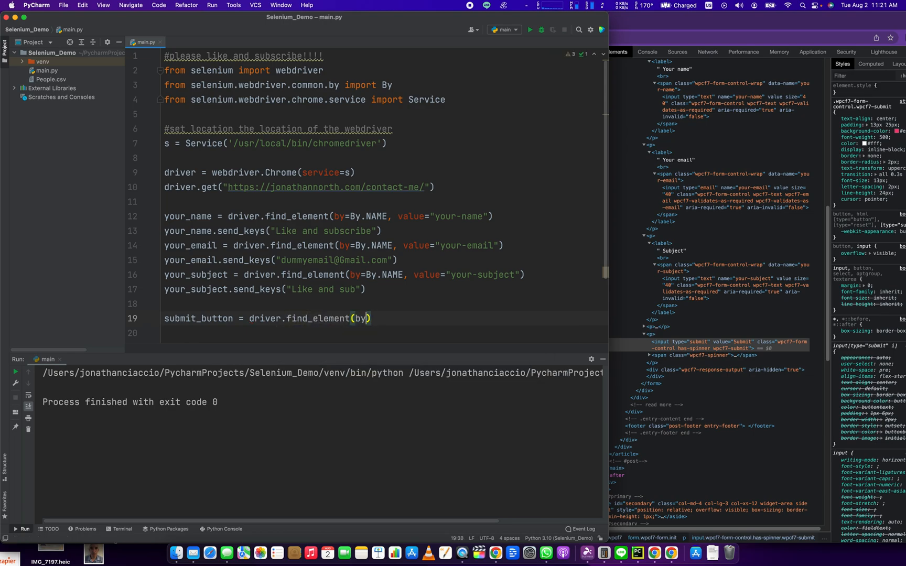
# Locate the button by CLASS_NAME "wpcf7-submit" and add submit_button.click().
pyautogui.write('B')
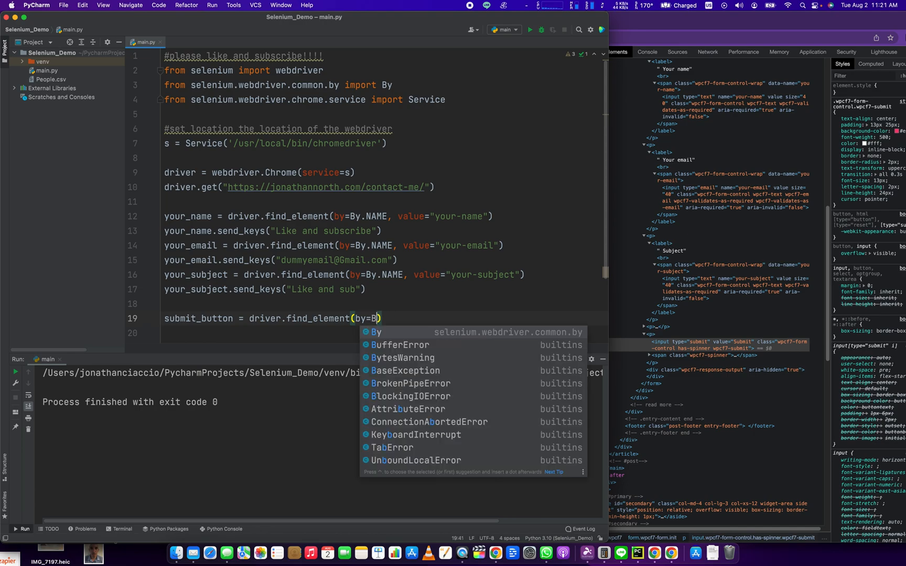
pyautogui.write('y.')
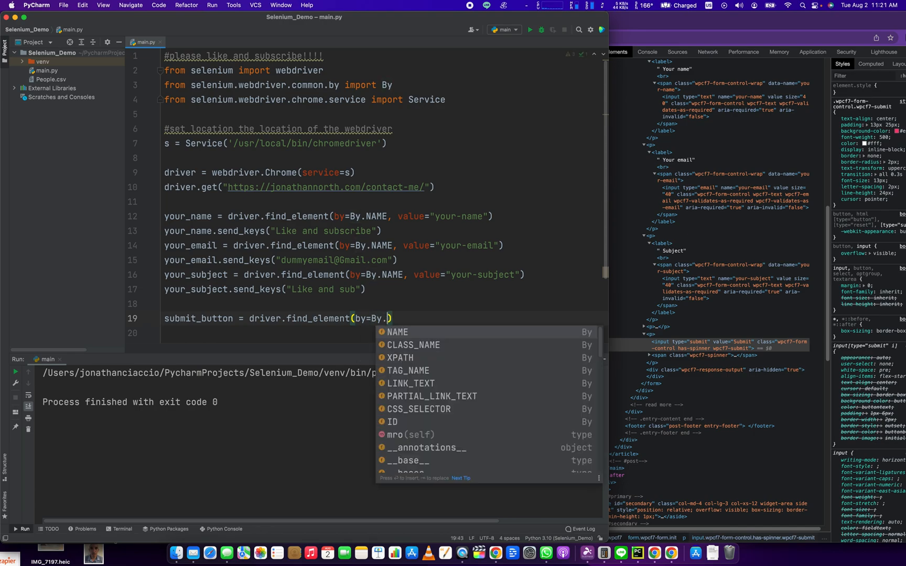
pyautogui.write('cl')
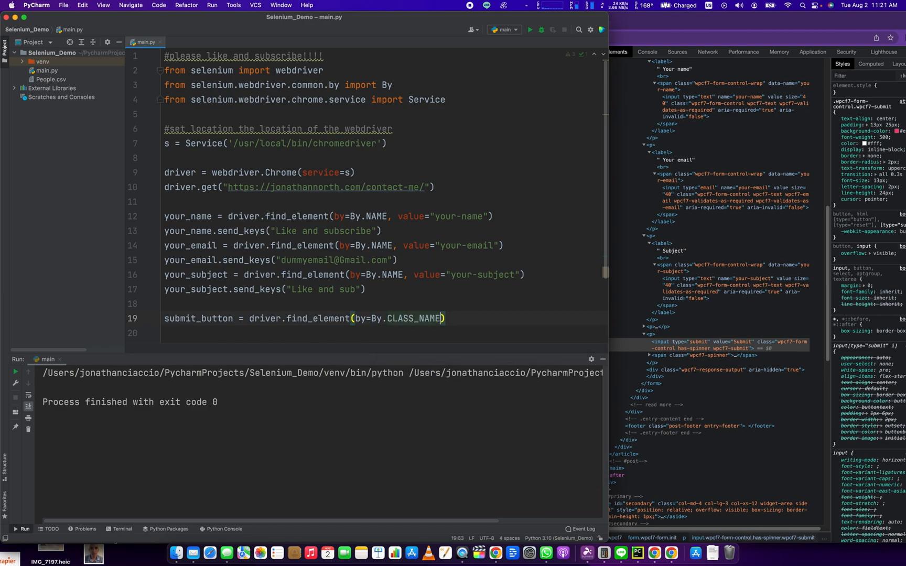
pyautogui.write(', value="wpcf7-submit')
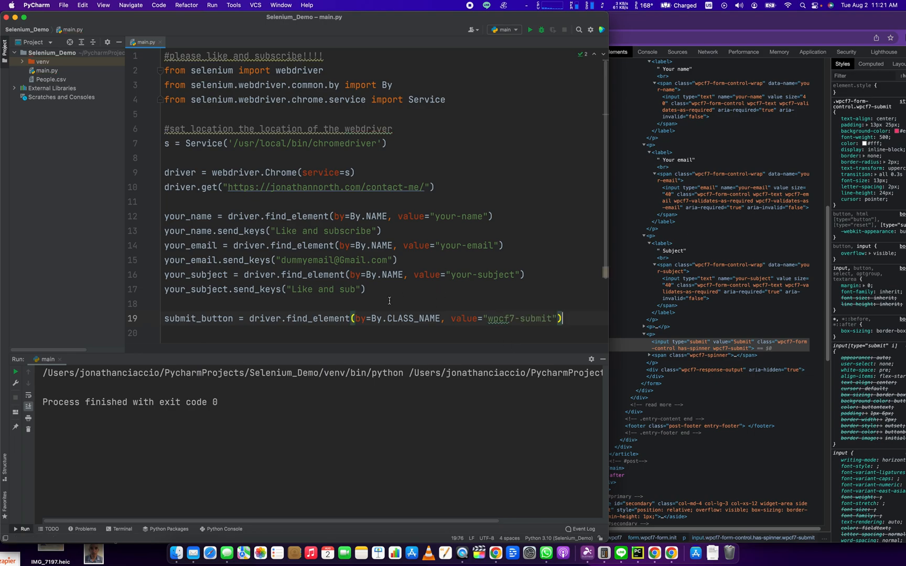
pyautogui.write('submit_button.')
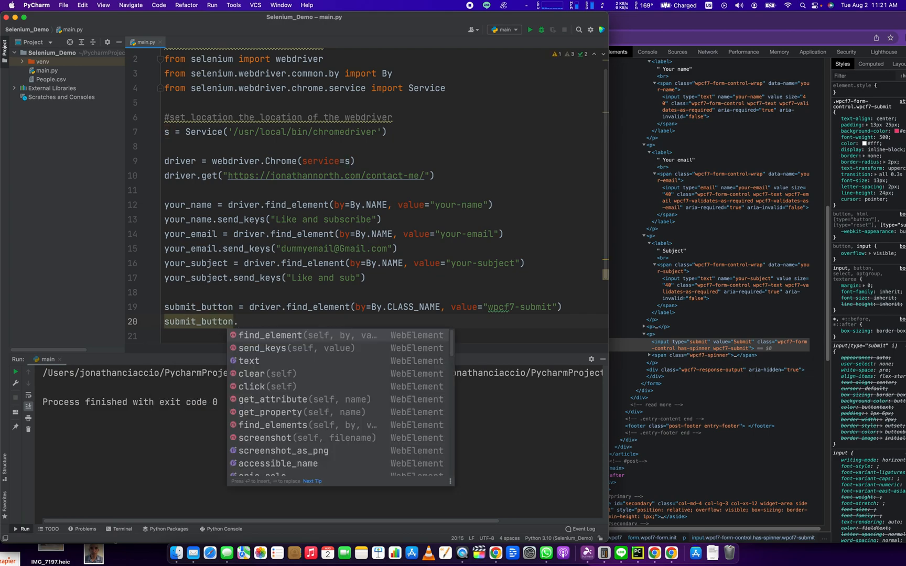
pyautogui.write('click(')
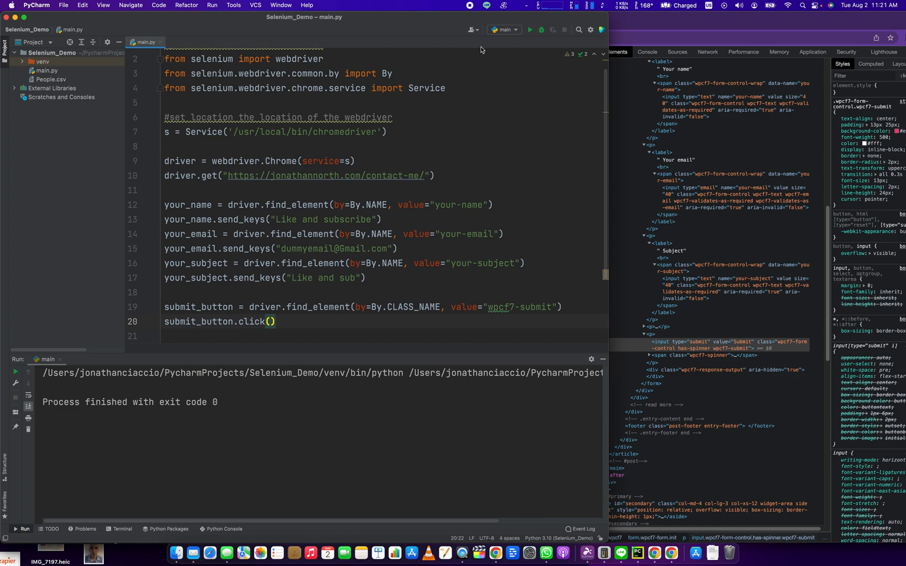
# Run the script and scroll to the "Thank you for your message" confirmation in Chrome.
pyautogui.click(529, 29)
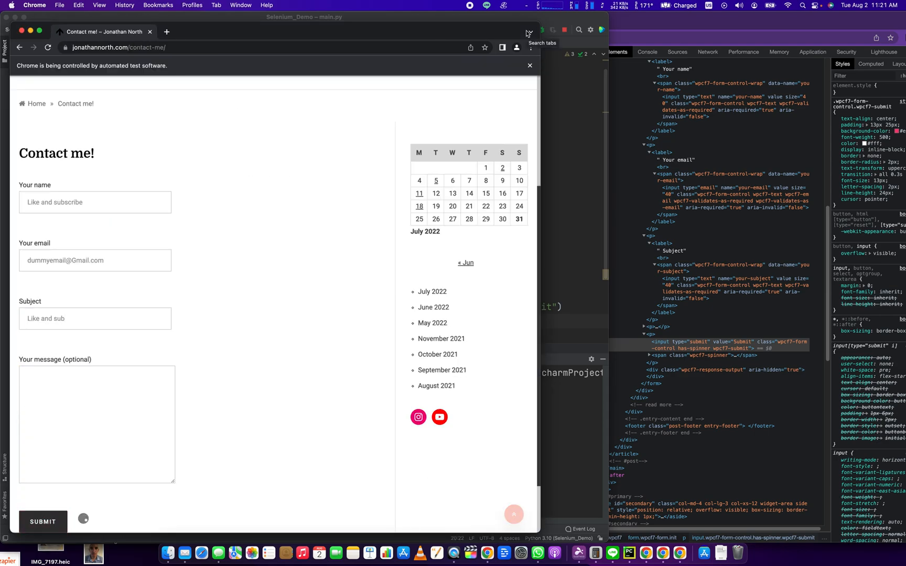
pyautogui.click(43, 521)
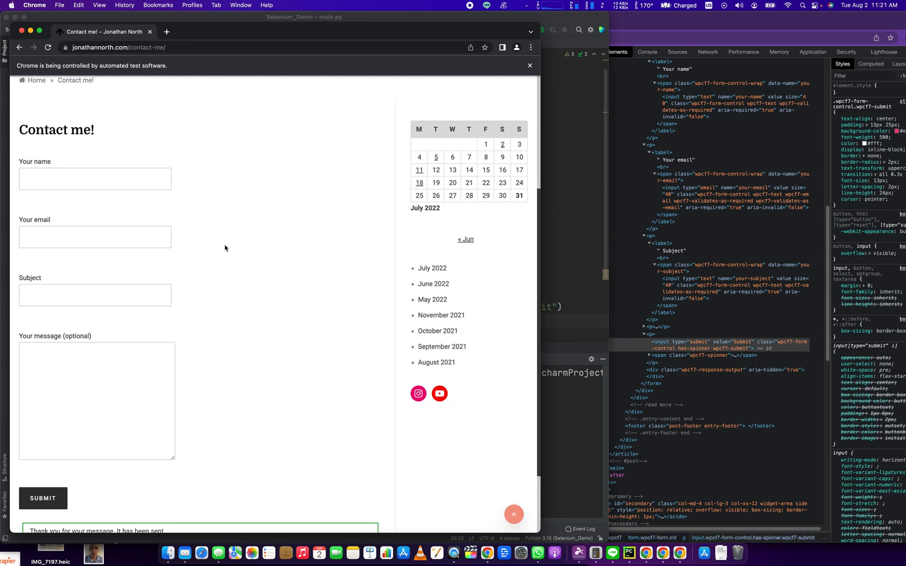
pyautogui.scroll(-3)
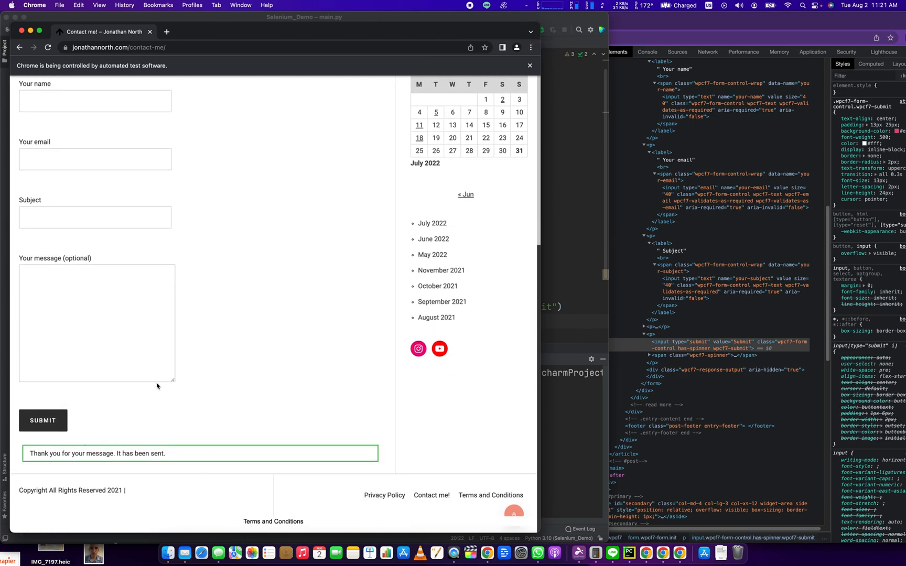
pyautogui.moveTo(294, 115)
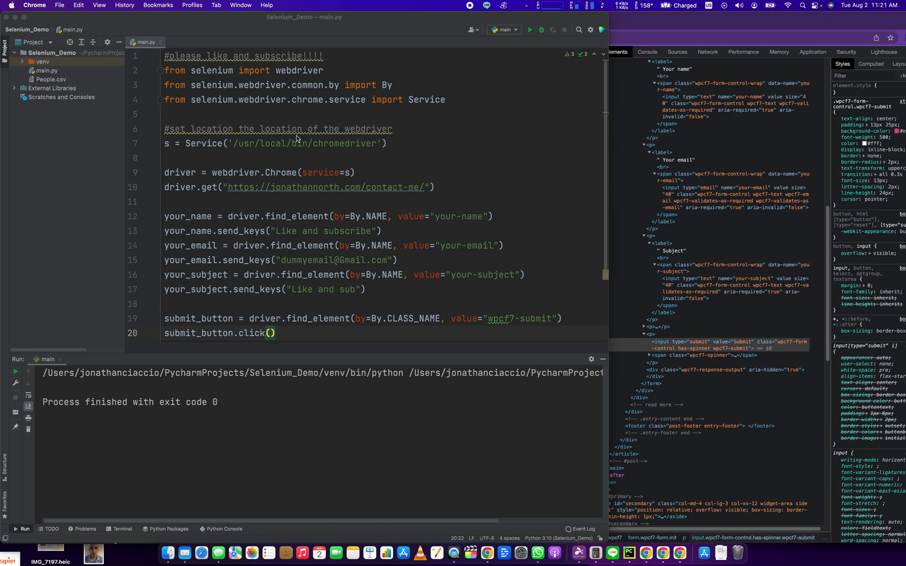
pyautogui.moveTo(312, 250)
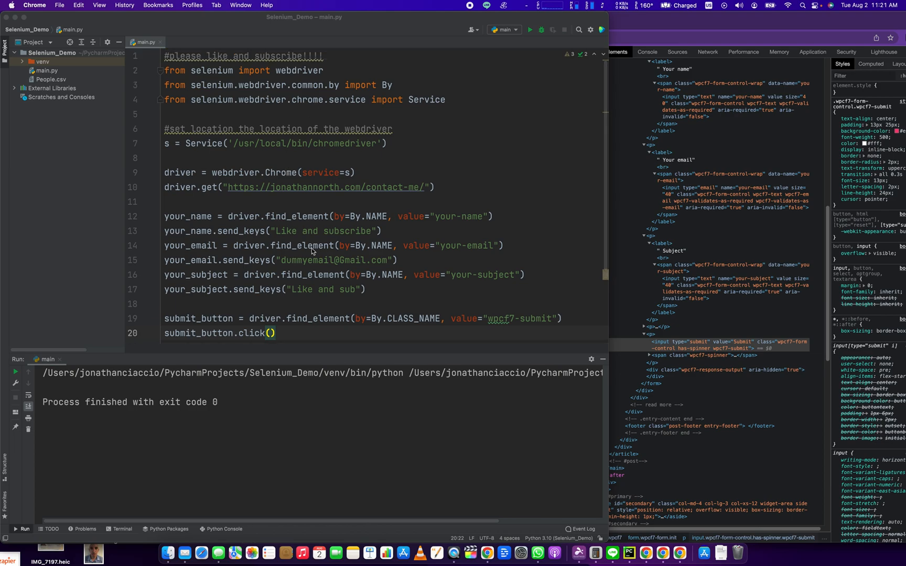